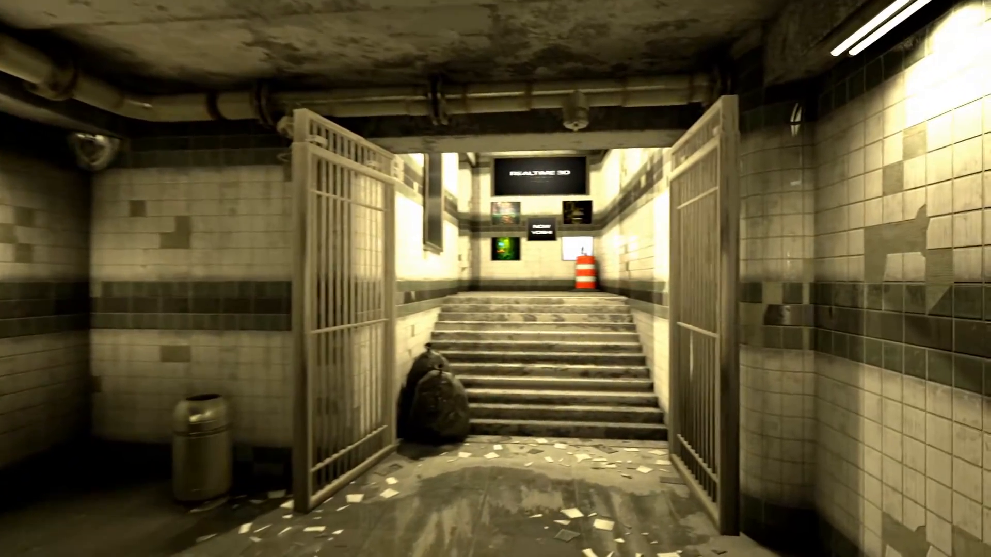
Step: Walk through the subway demo past the gates, poster wall and monitor room
key("w")
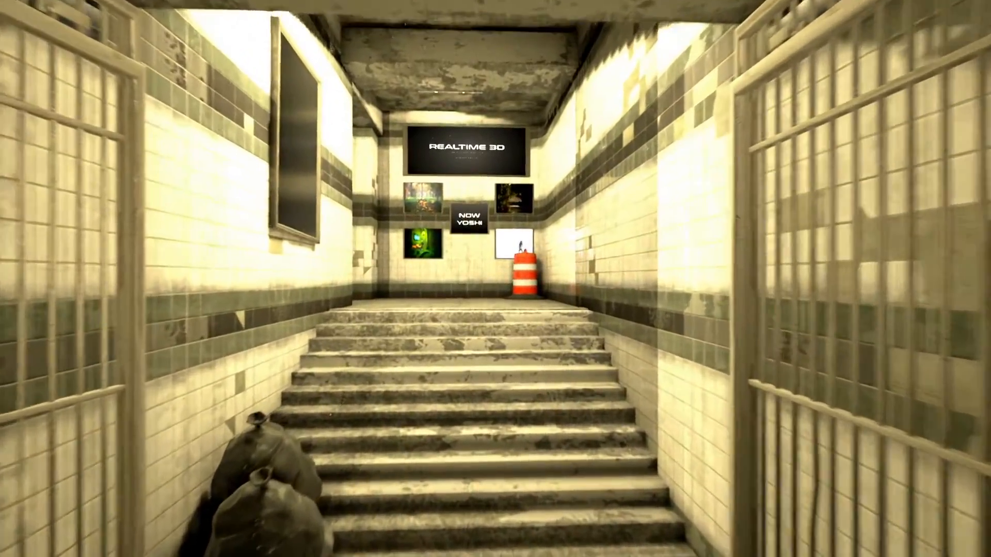
key("w")
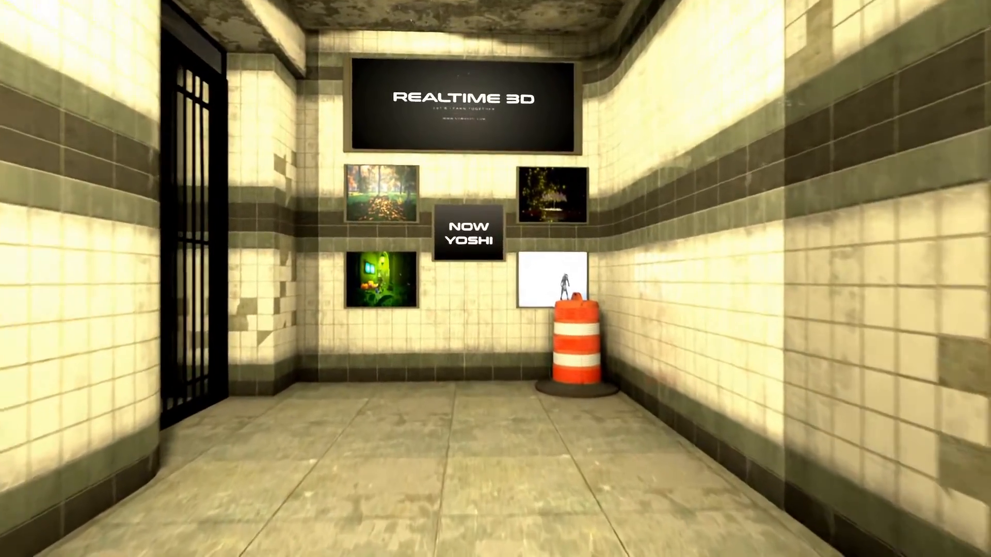
mouse_move(495, 278)
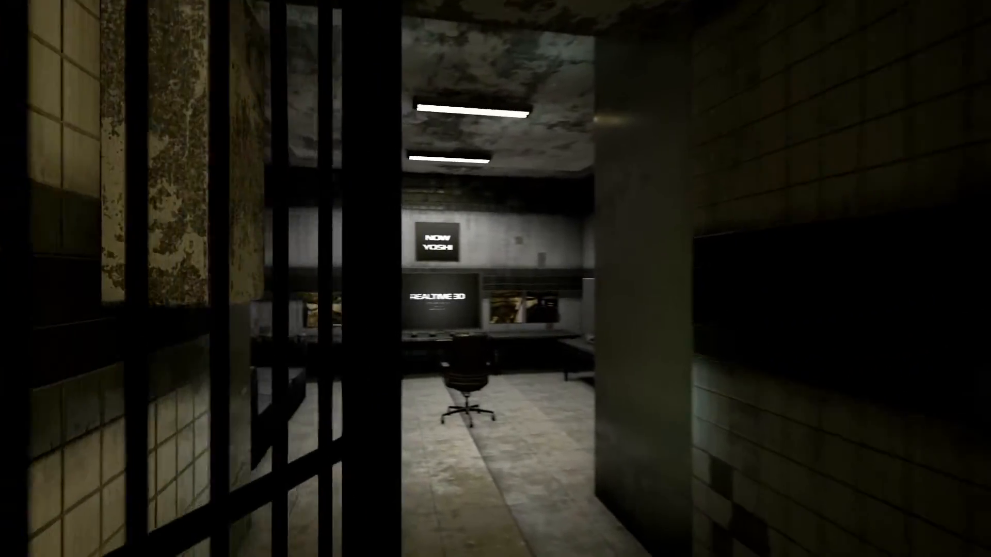
key("w")
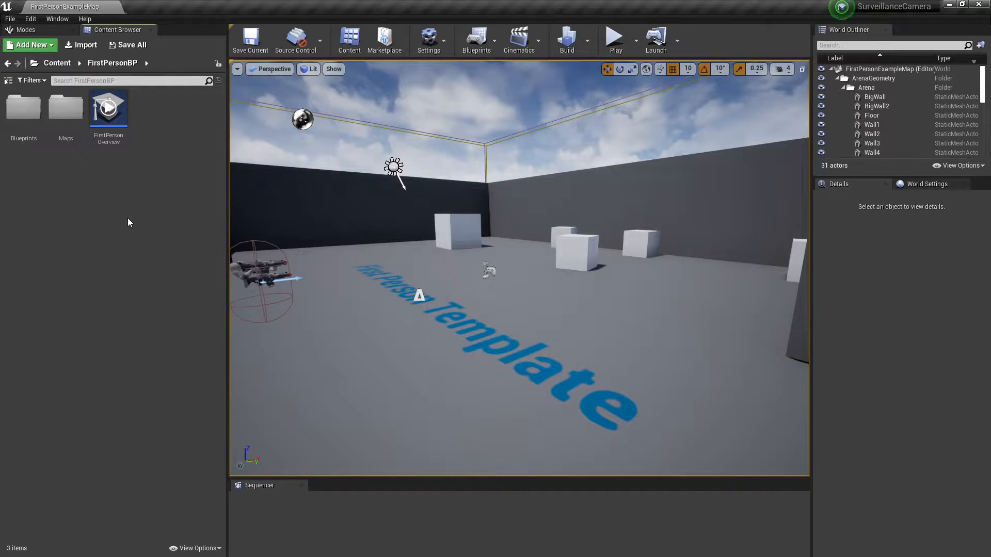
Step: Search '2d' among placeable actors and drop a Scene Capture 2D near a wall
left_click(25, 30)
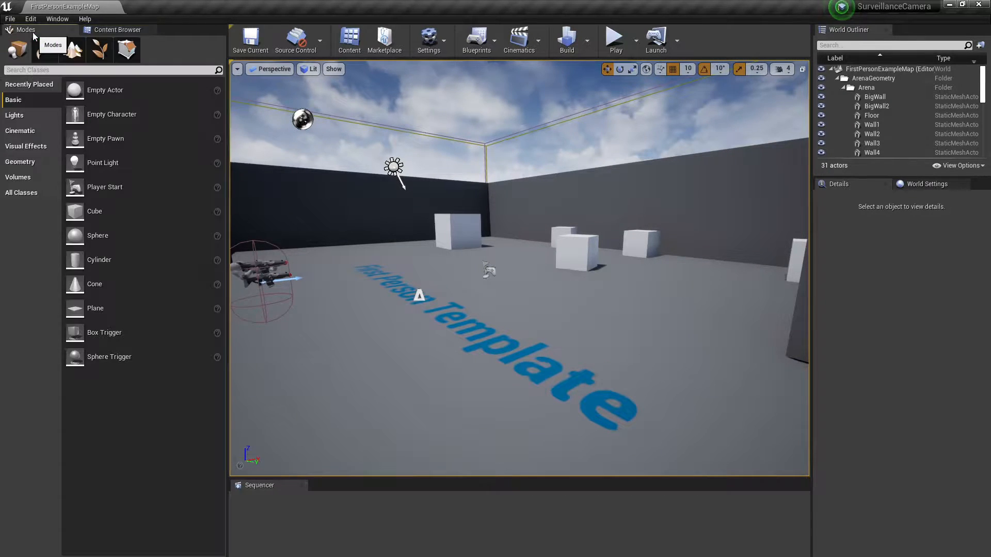
type("2d")
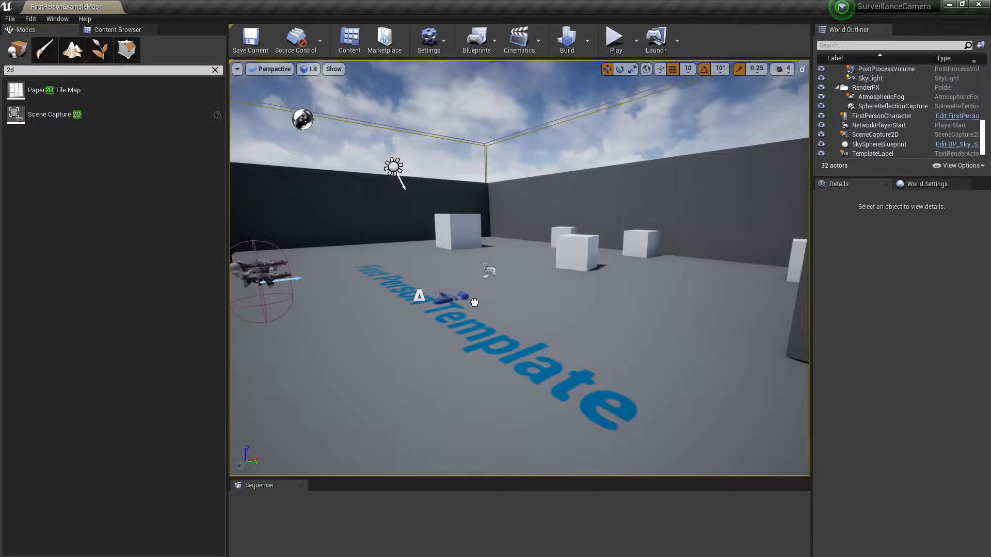
left_click(876, 134)
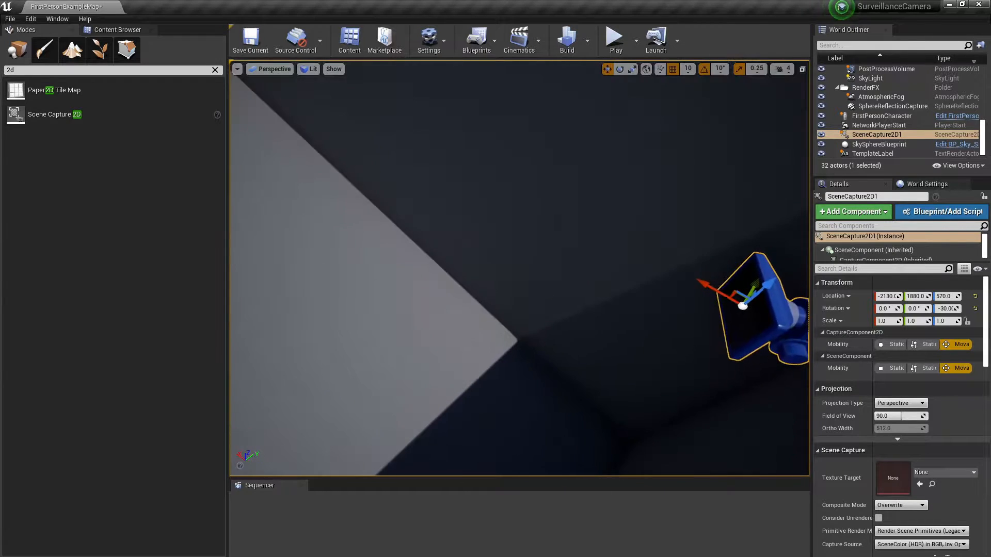
left_click(116, 30)
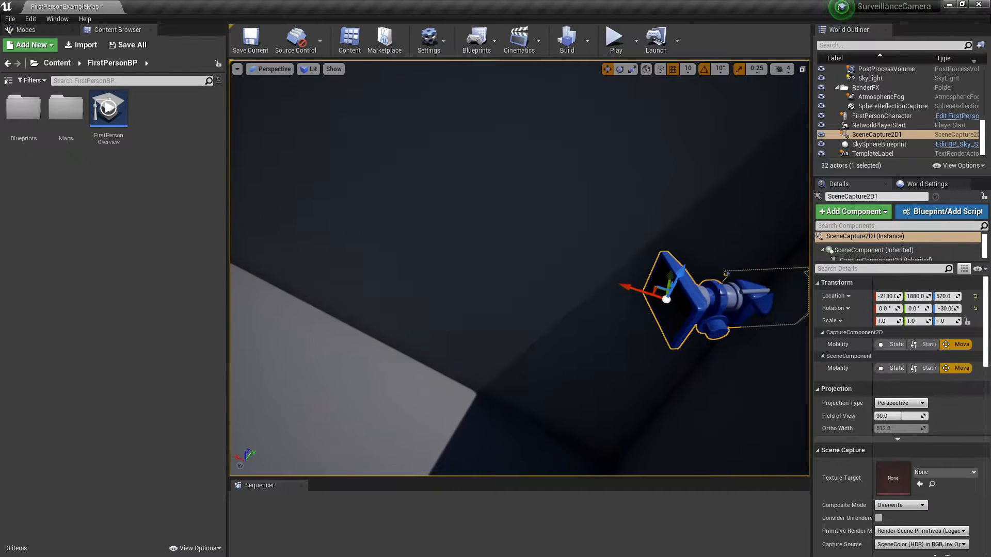
mouse_move(931, 484)
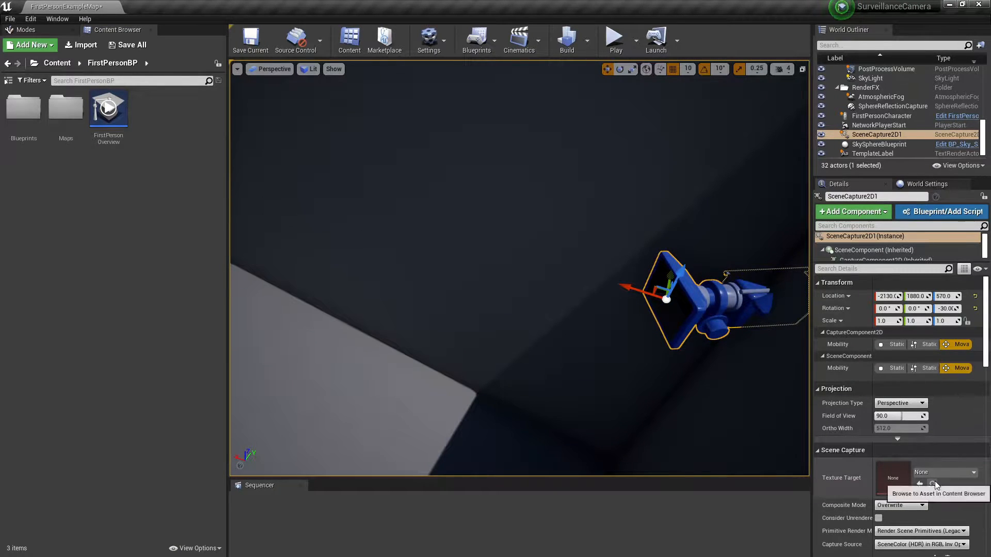
Step: Create a new Camera1 render target as the capture's Texture Target
left_click(960, 472)
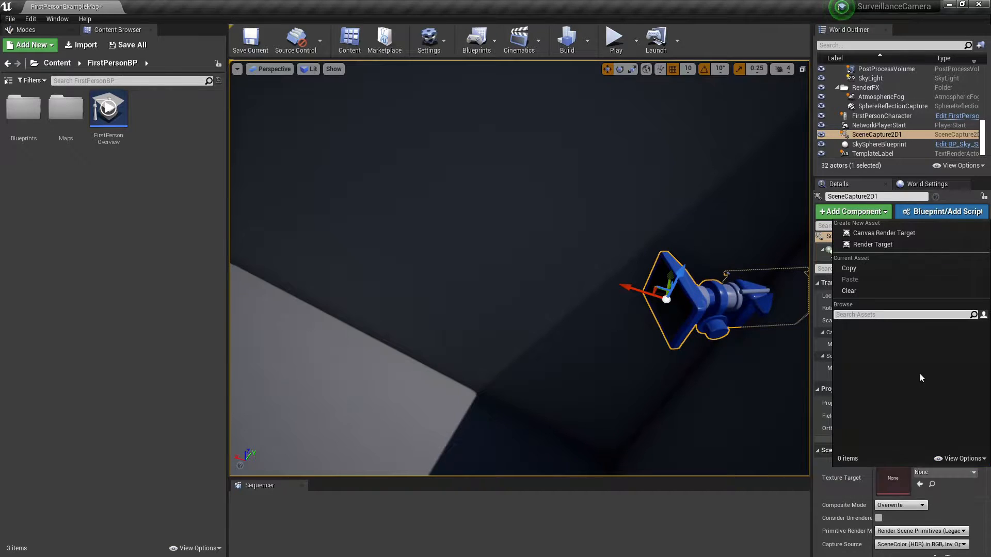
mouse_move(872, 245)
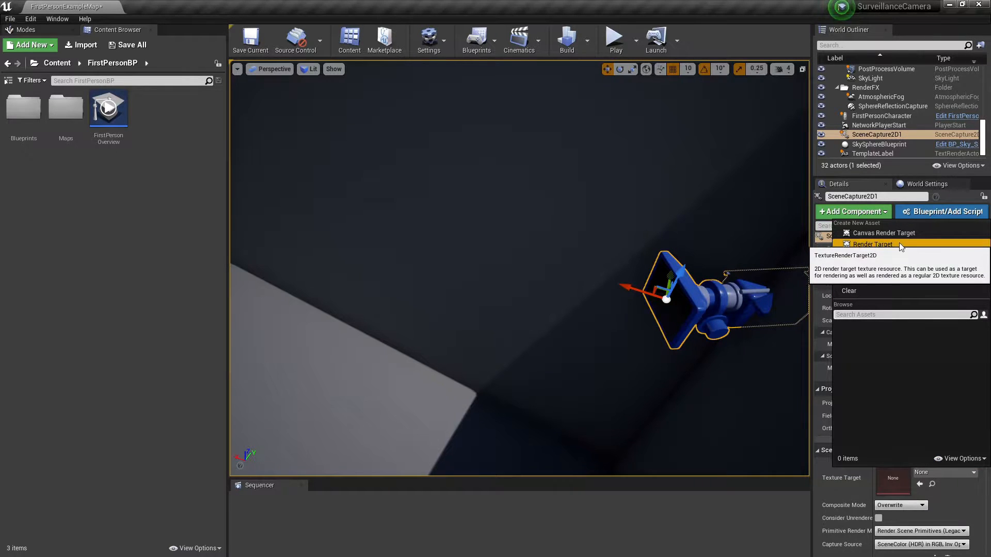
left_click(873, 244)
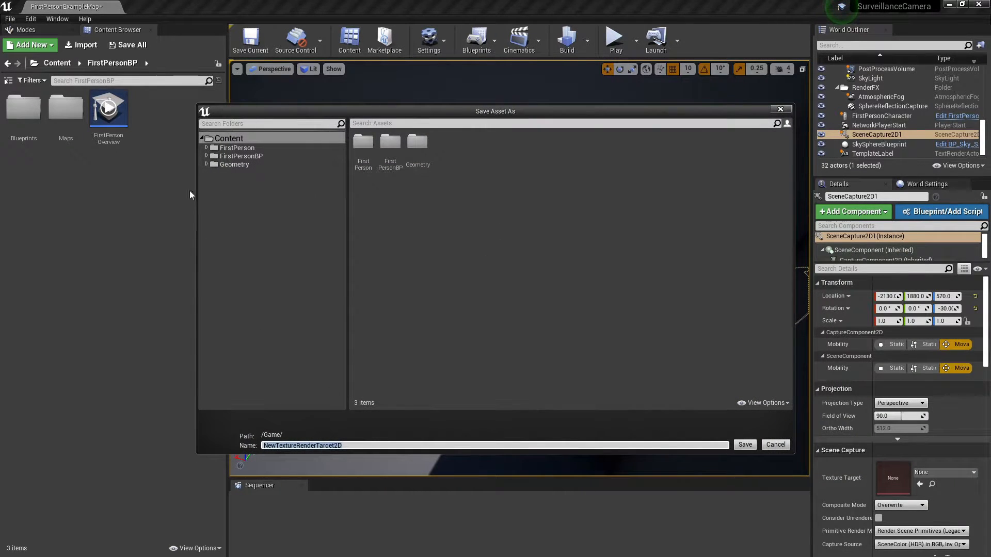
type("Cam")
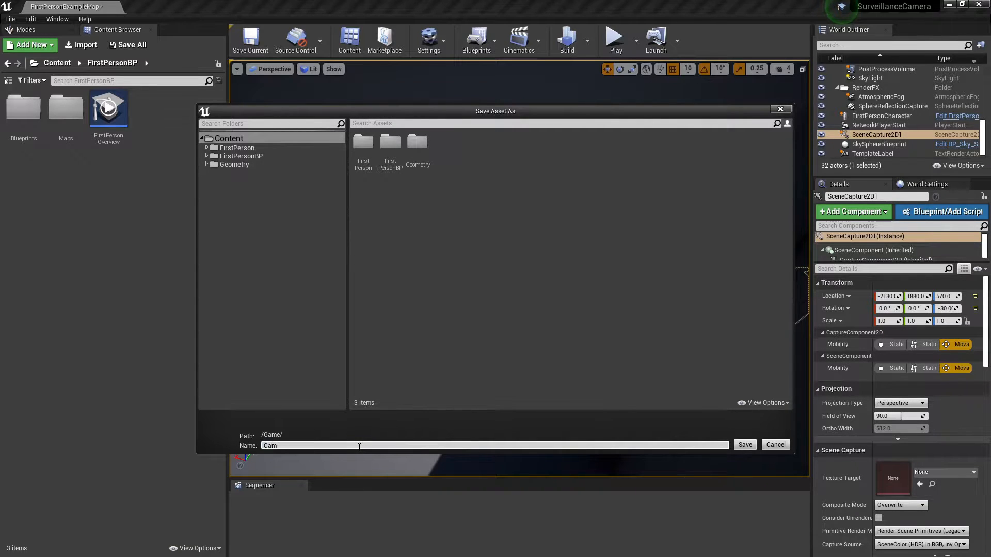
left_click(744, 444)
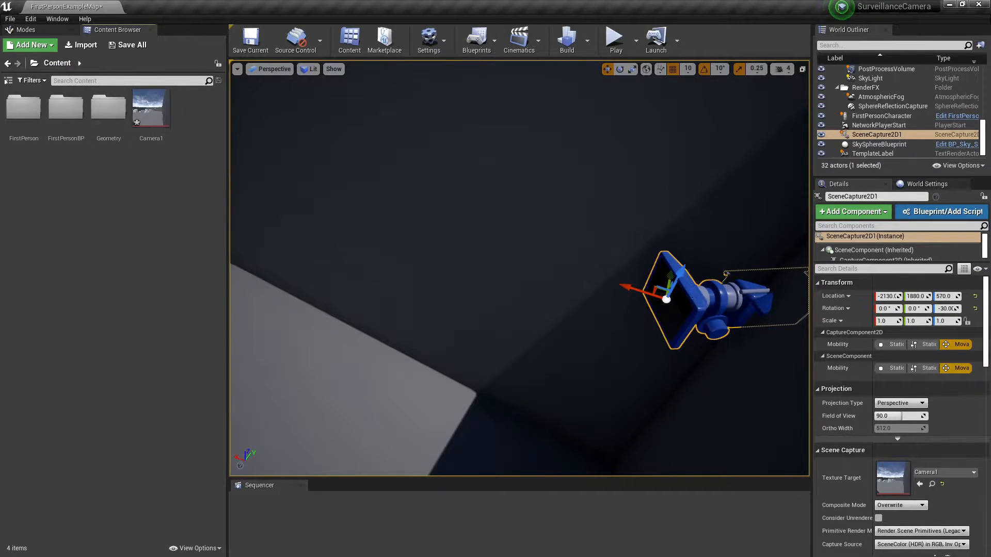
scroll("down", 3)
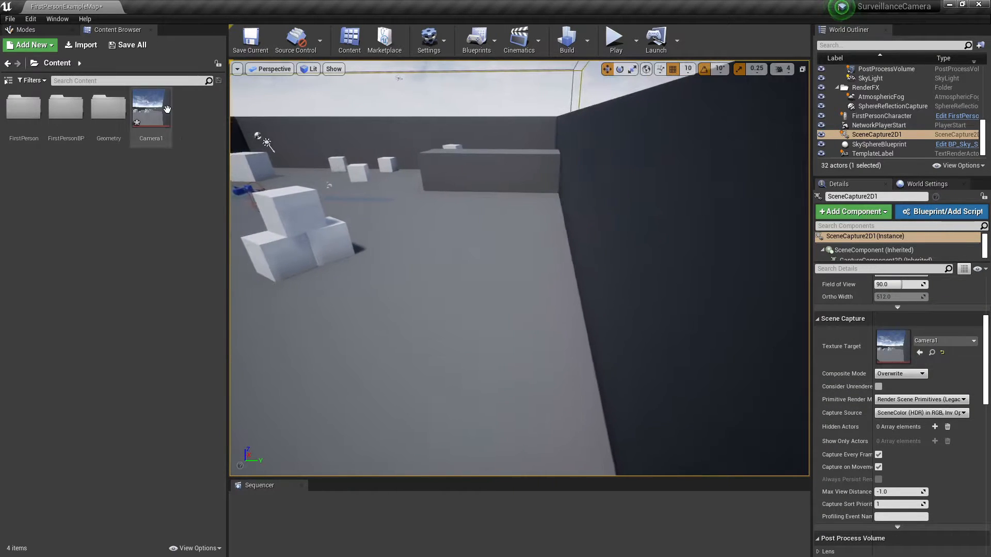
Step: Create Camera1_Mat from Camera1, convert its Texture Sample to a parameter, and save
right_click(150, 107)
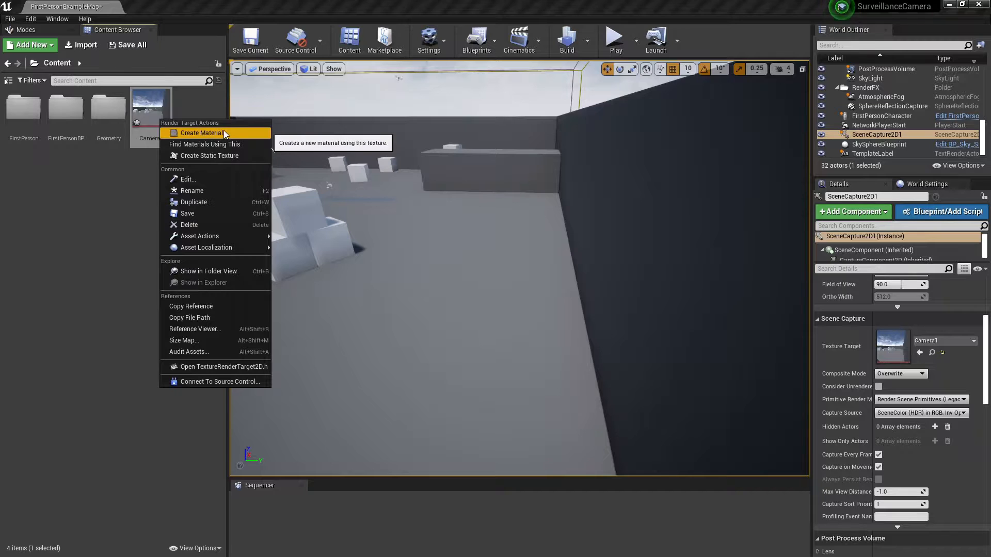
left_click(201, 133)
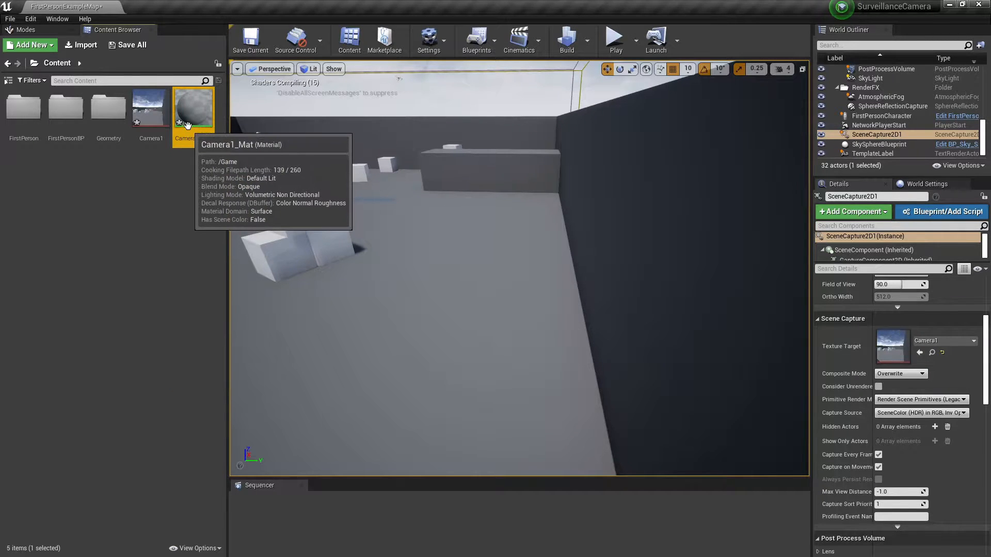
double_click(192, 107)
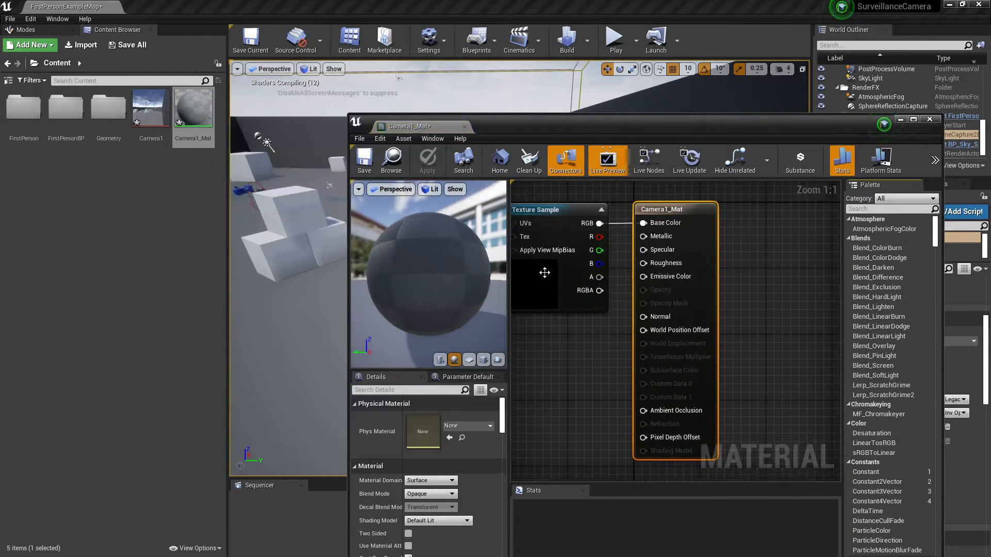
right_click(558, 259)
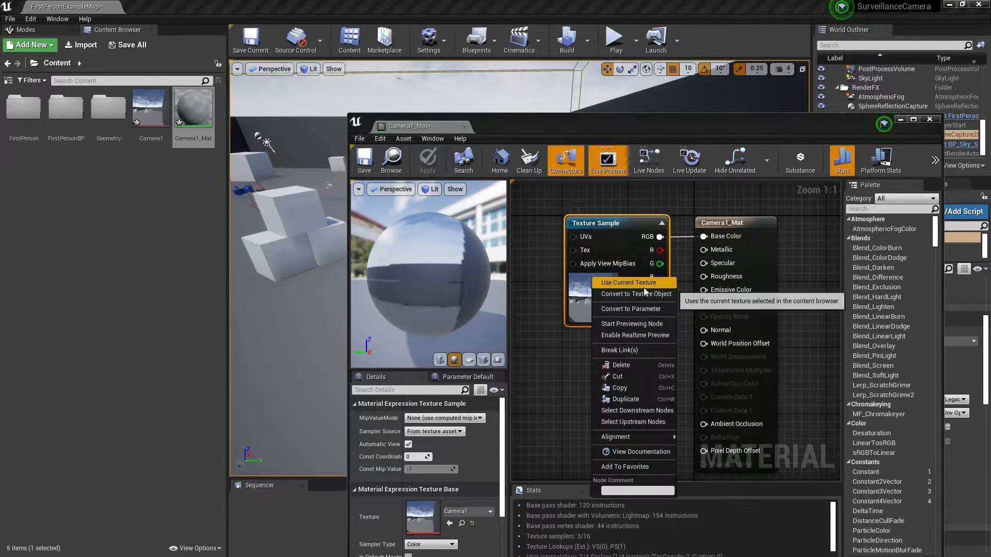
left_click(632, 309)
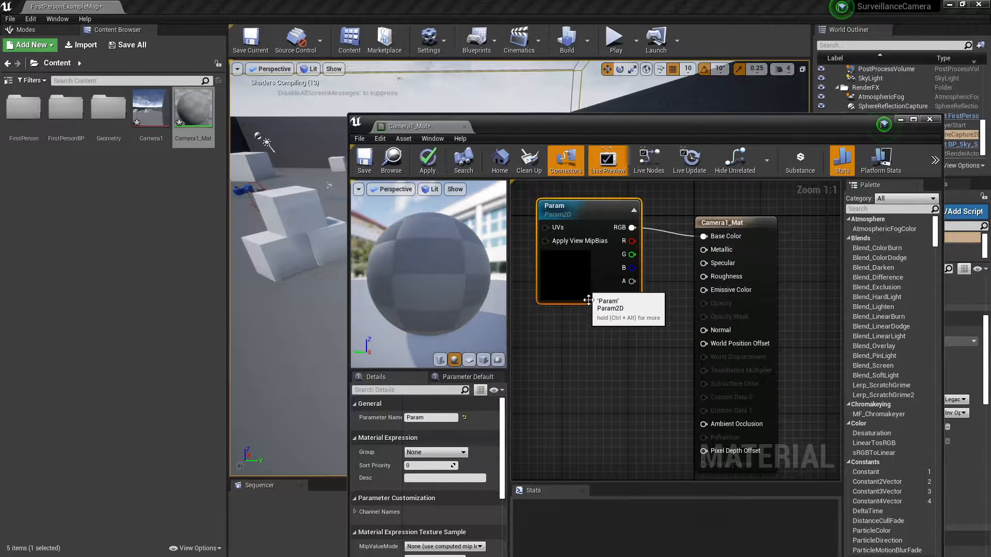
left_click(363, 160)
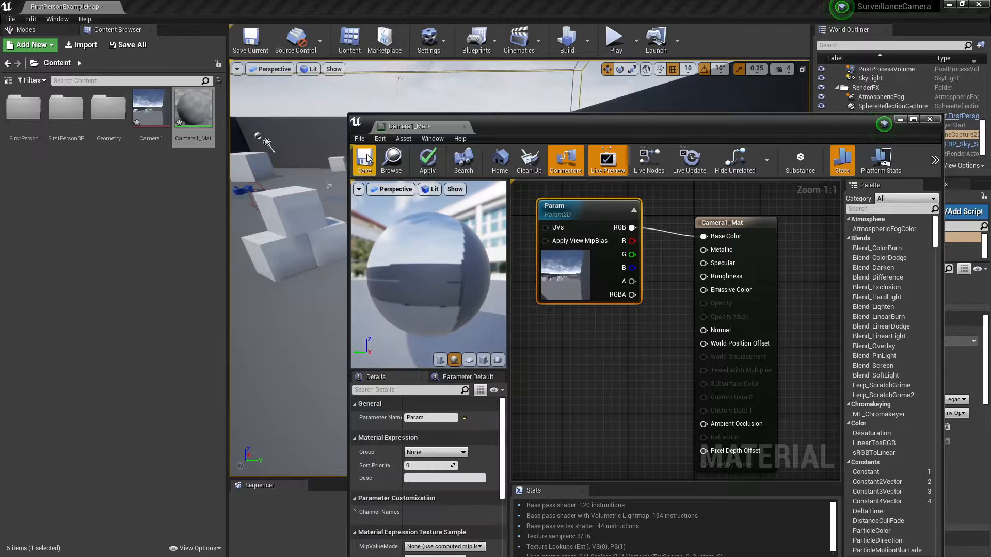
left_click(428, 161)
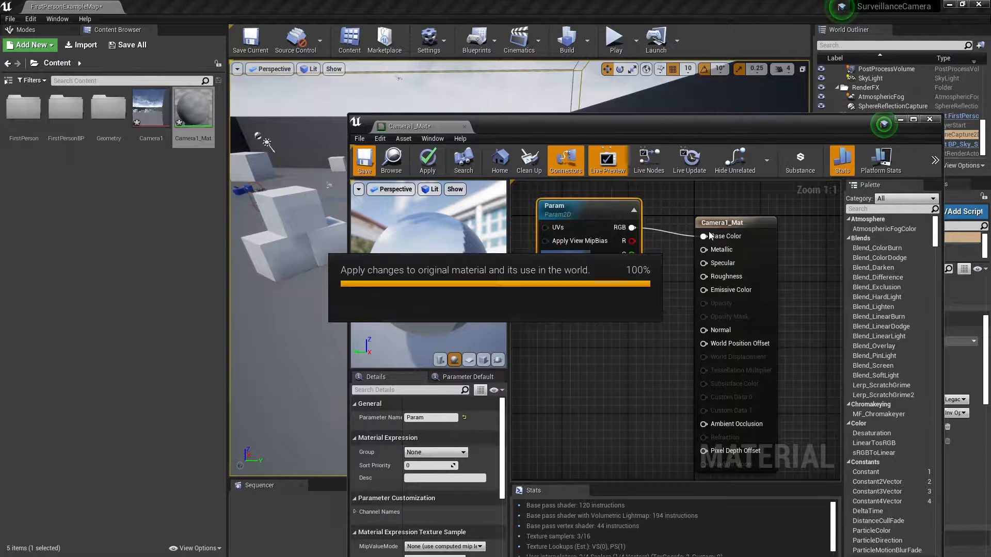
left_click(427, 159)
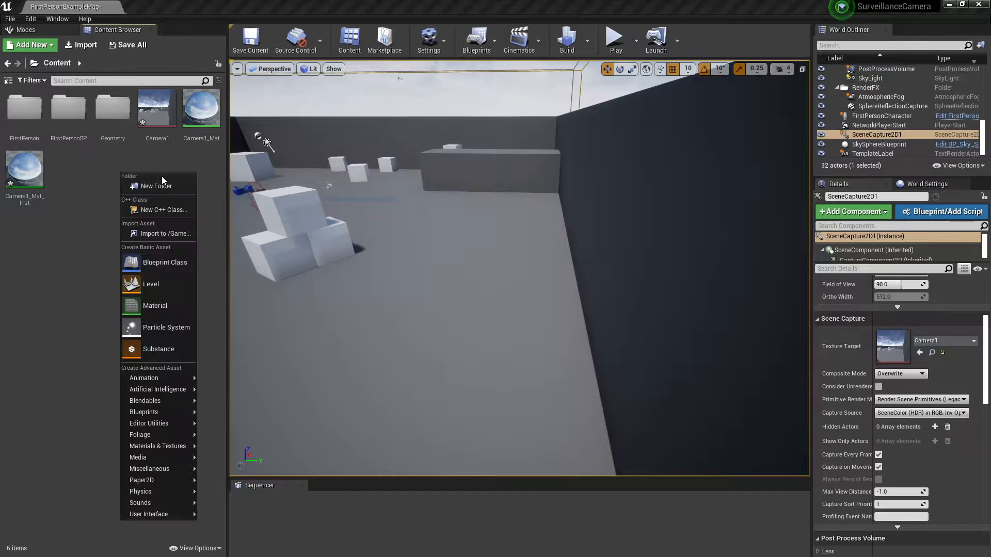
mouse_move(166, 327)
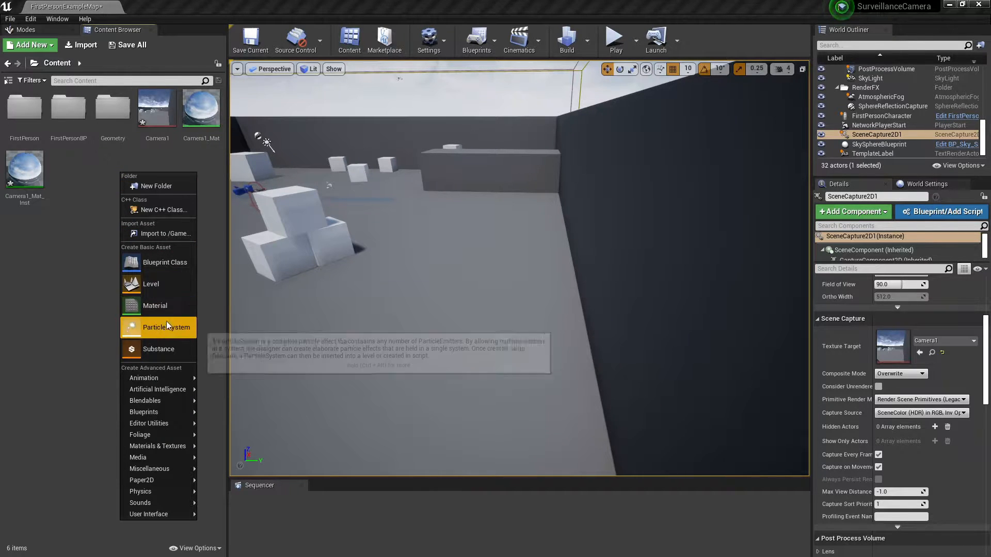
Step: Create and open BP_Screen, adding a Screen static mesh component with the cube mesh
left_click(165, 262)
type("BP_Screen")
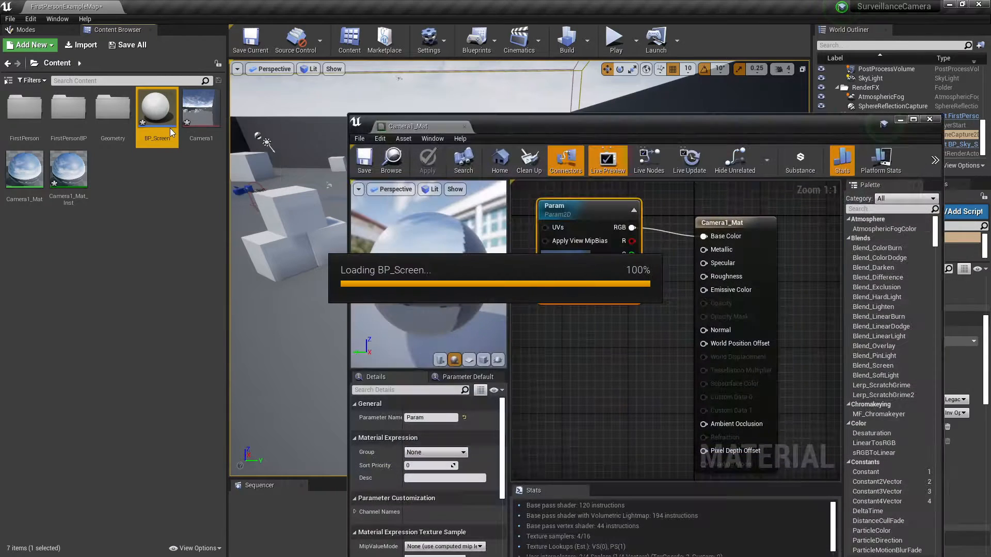
double_click(157, 109)
type("static mesh")
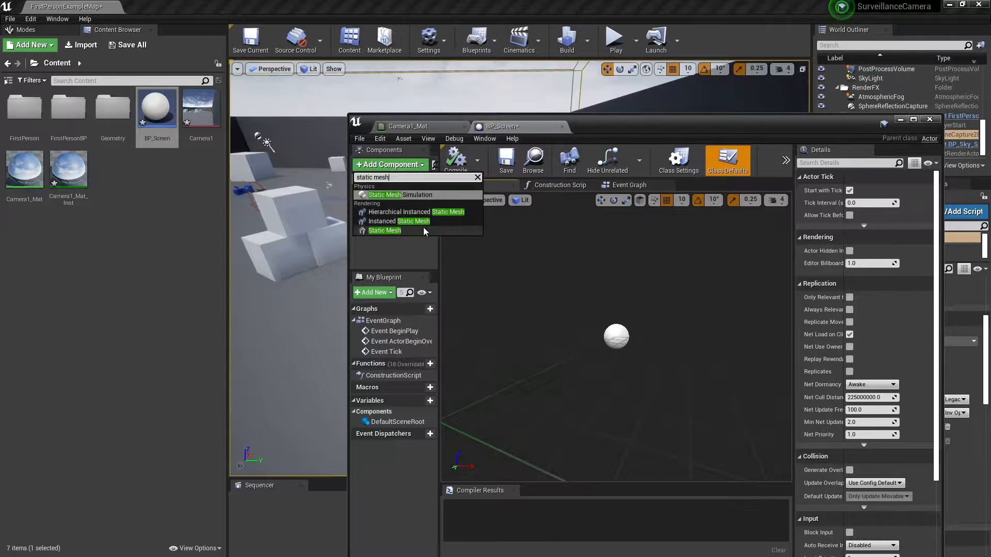
left_click(384, 231)
type("Screen")
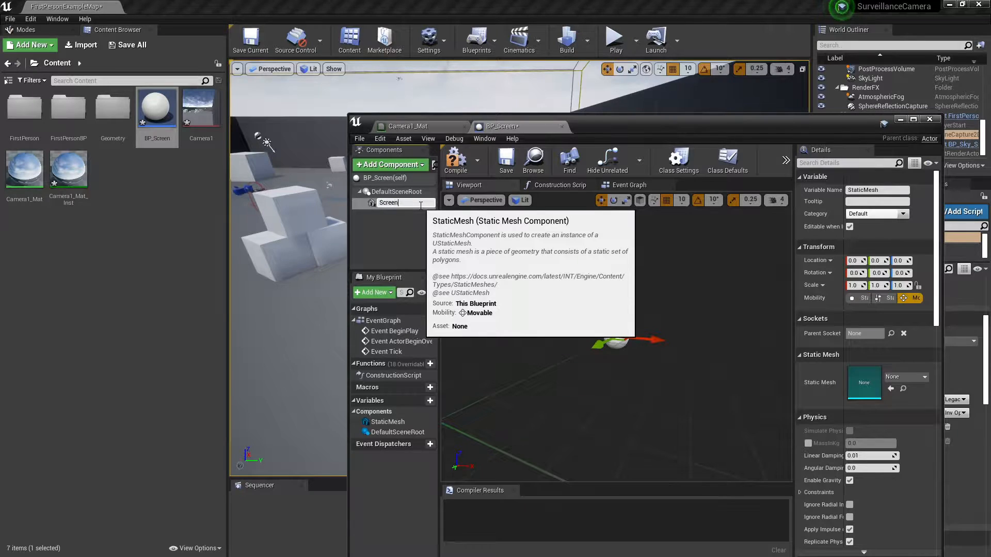
left_click(904, 377)
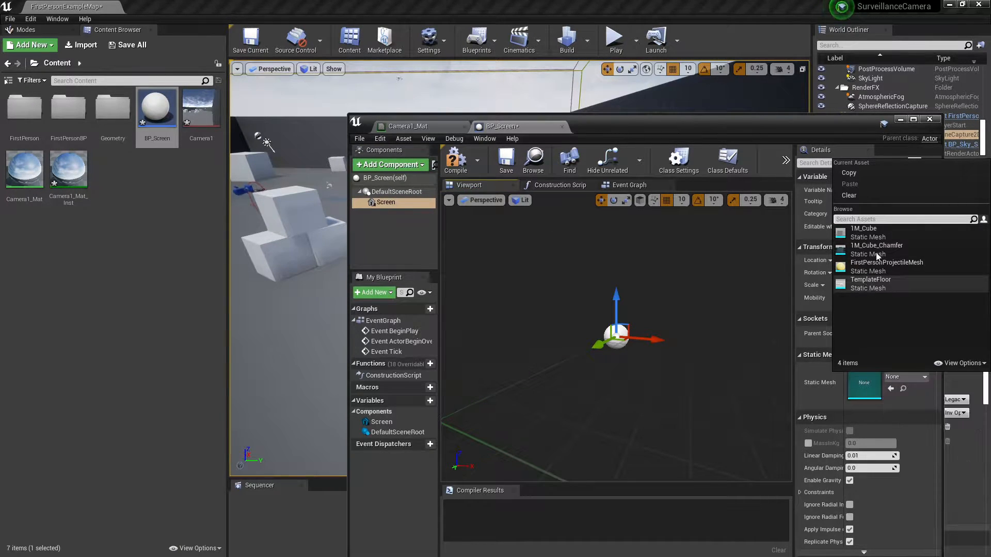
left_click(863, 228)
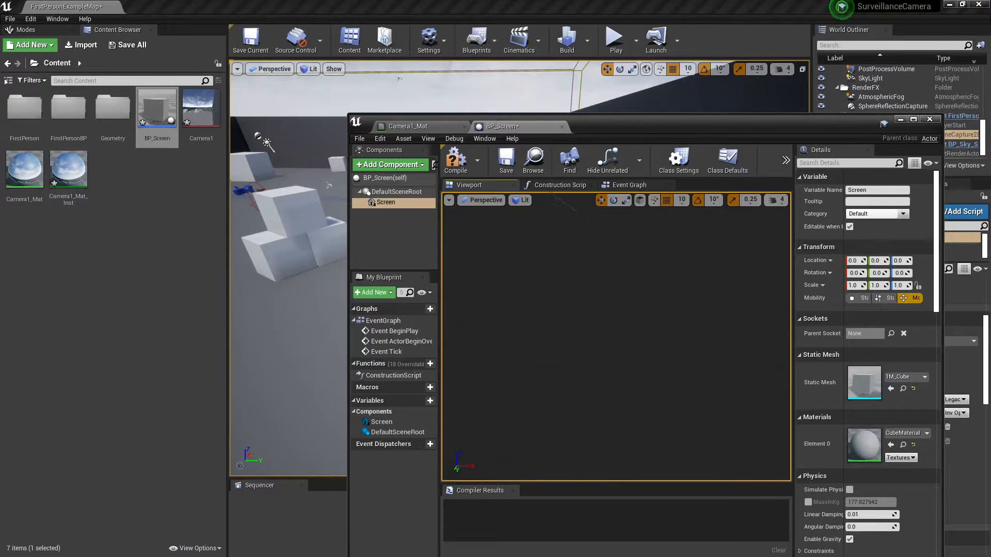
left_click(455, 161)
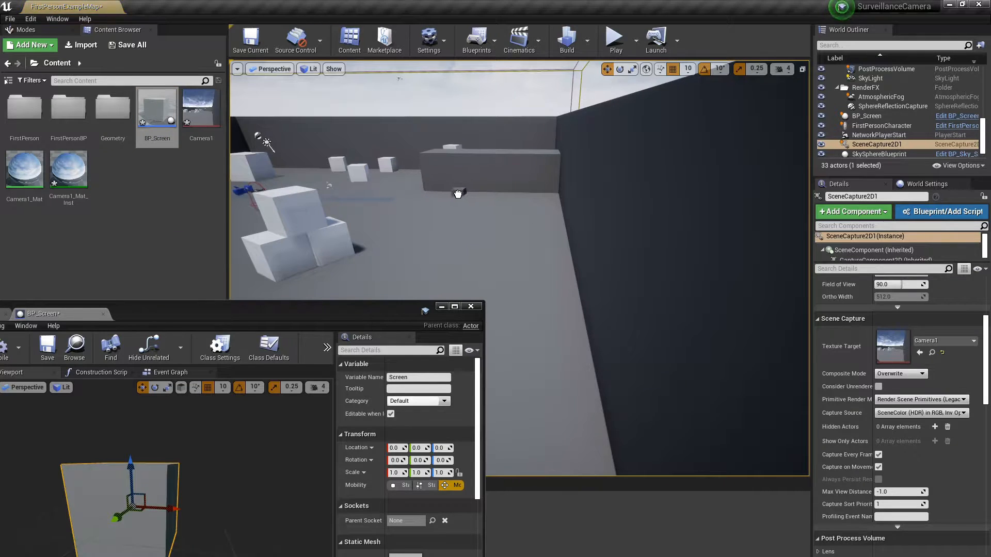
Step: Scale Screen to 0.1 on X, assign the Camera1 material instance, and close BP_Screen
left_click(866, 115)
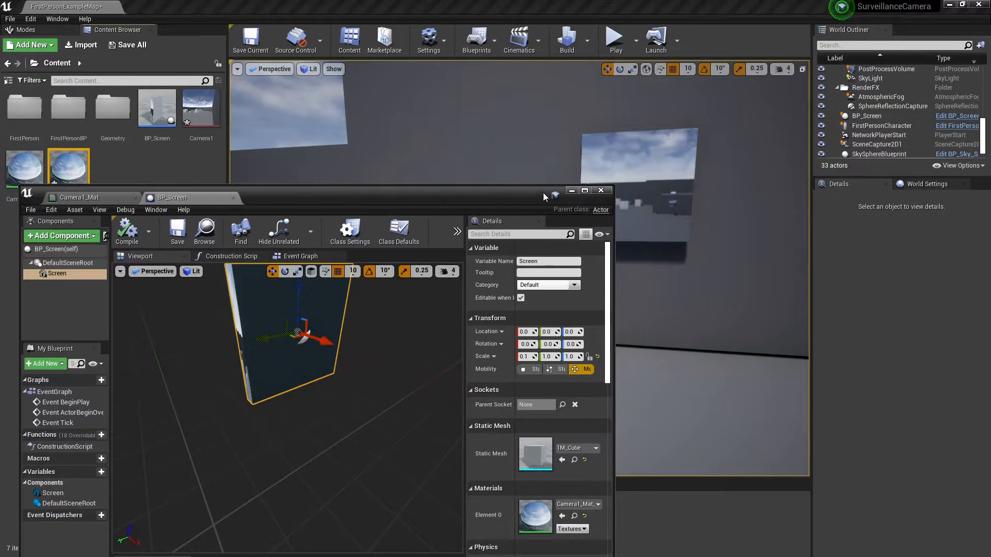
left_click(600, 190)
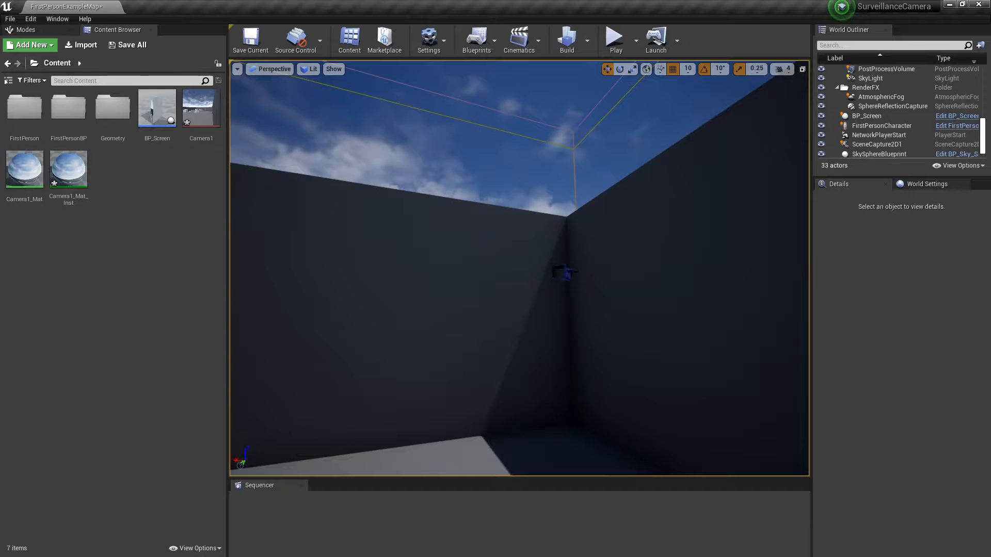
Step: Place a Scene Capture 2D in a room corner rendering to a new Camera2 target
left_click(877, 143)
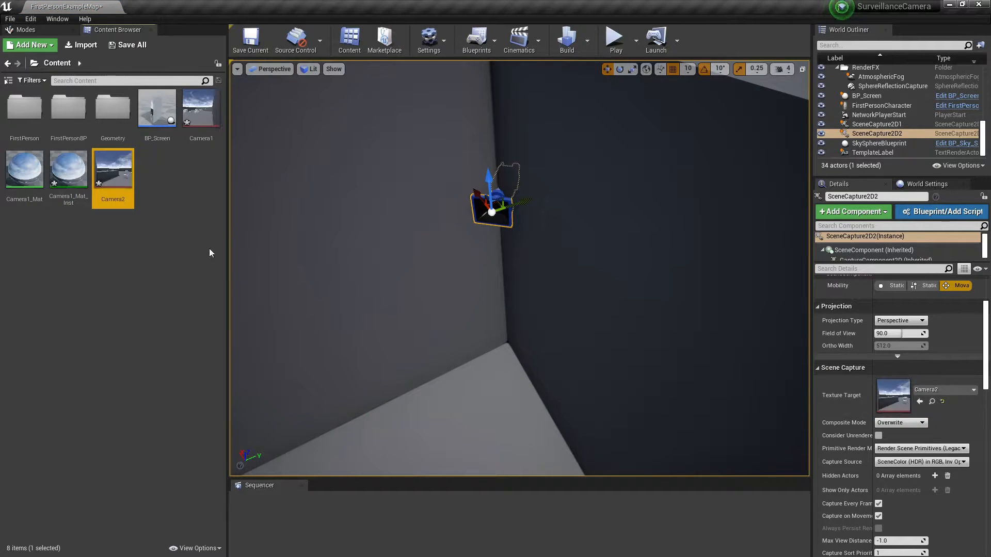
left_click(68, 167)
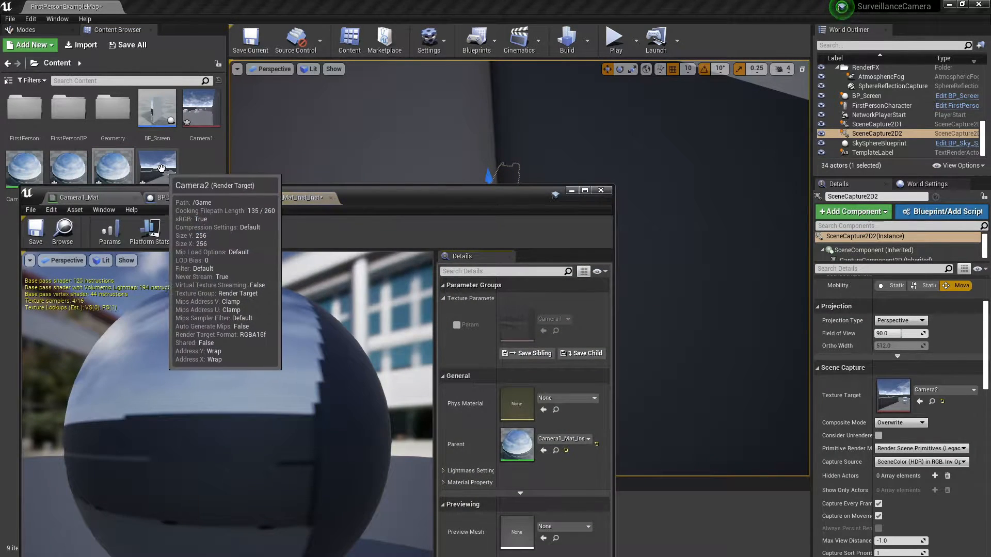
Step: Set the child instance's Param texture to Camera2 and close the instance editor
left_click(457, 324)
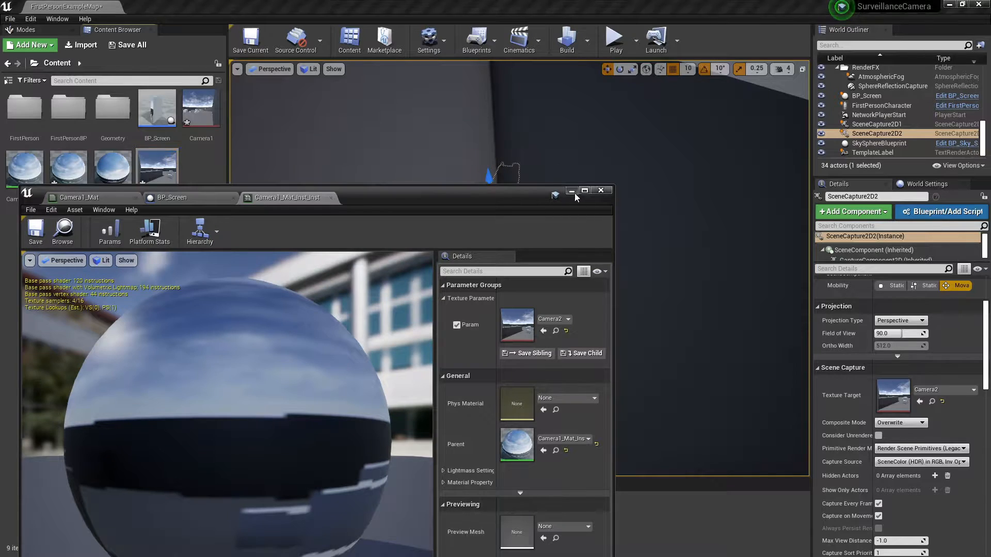
left_click(600, 191)
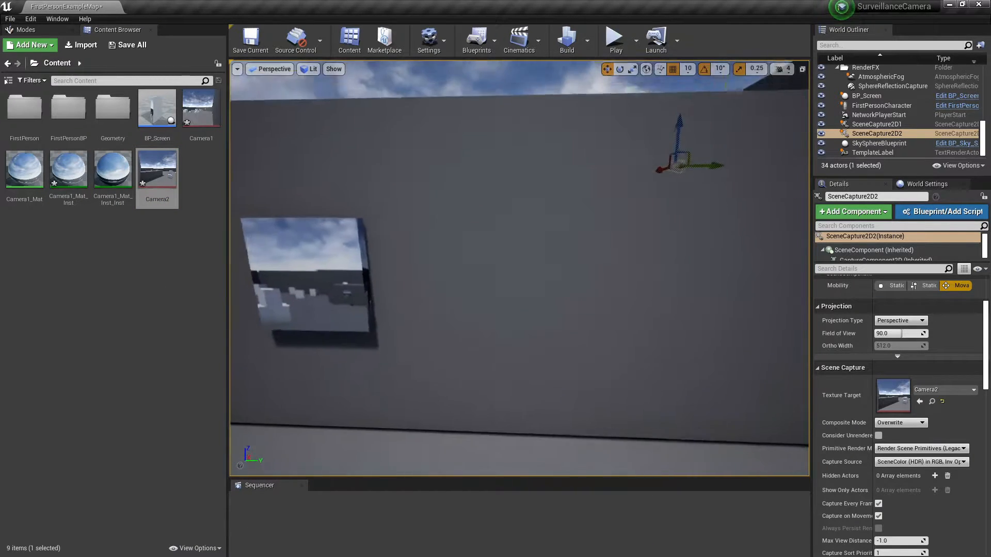
Step: Drag BP_Screen into the level and position BP_Screen2 beneath the first screen
left_click(866, 96)
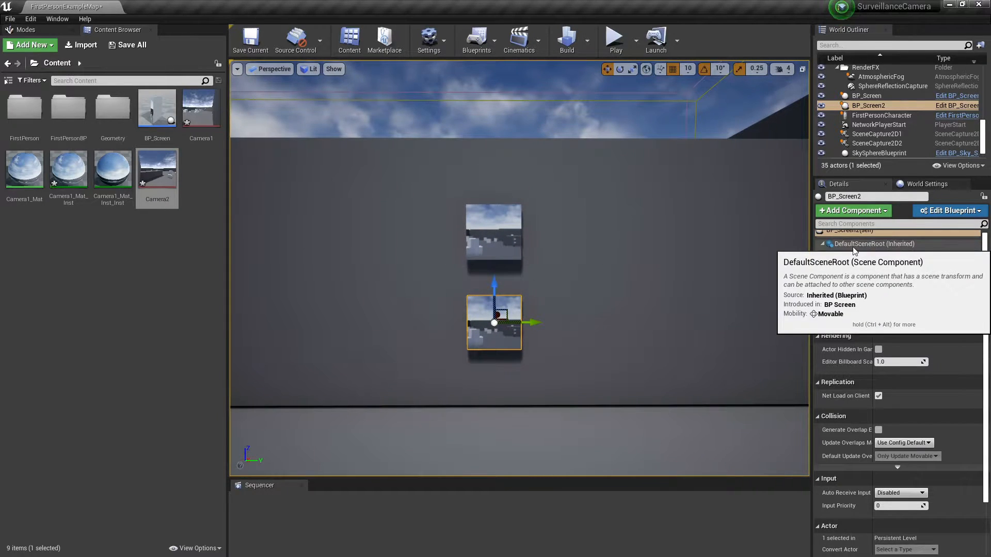
left_click(862, 254)
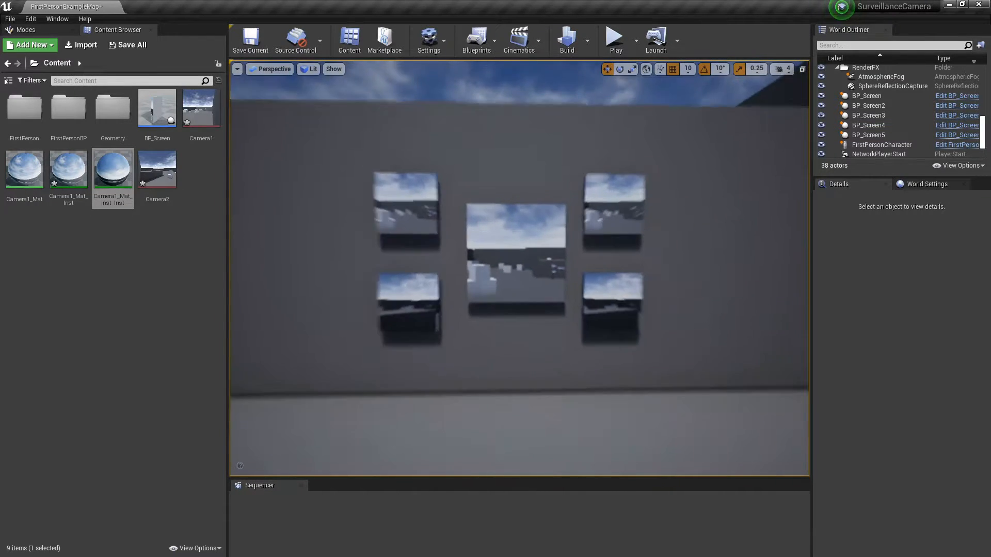
Step: Select the large centre screen, check the Settings menu, and place a third Scene Capture 2D
left_click(514, 243)
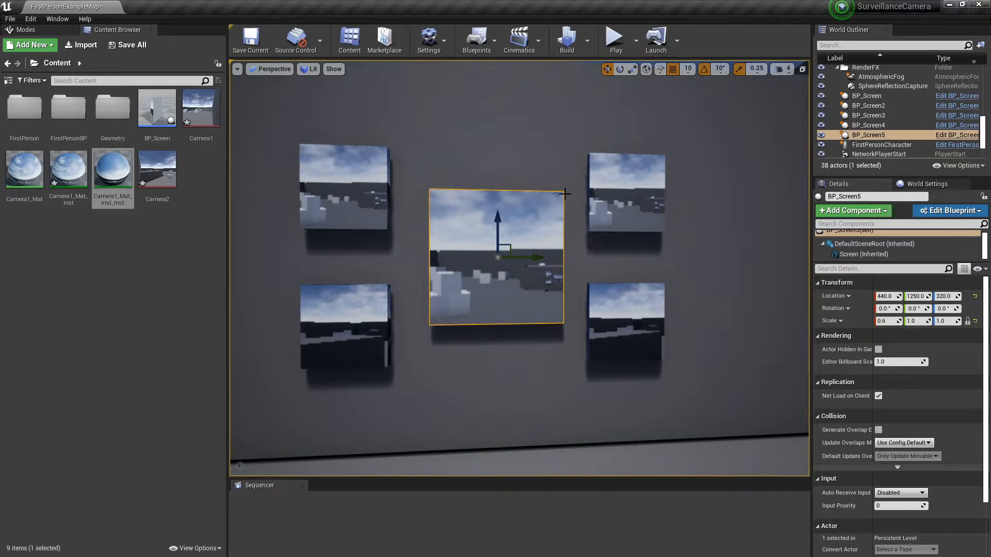
mouse_move(299, 279)
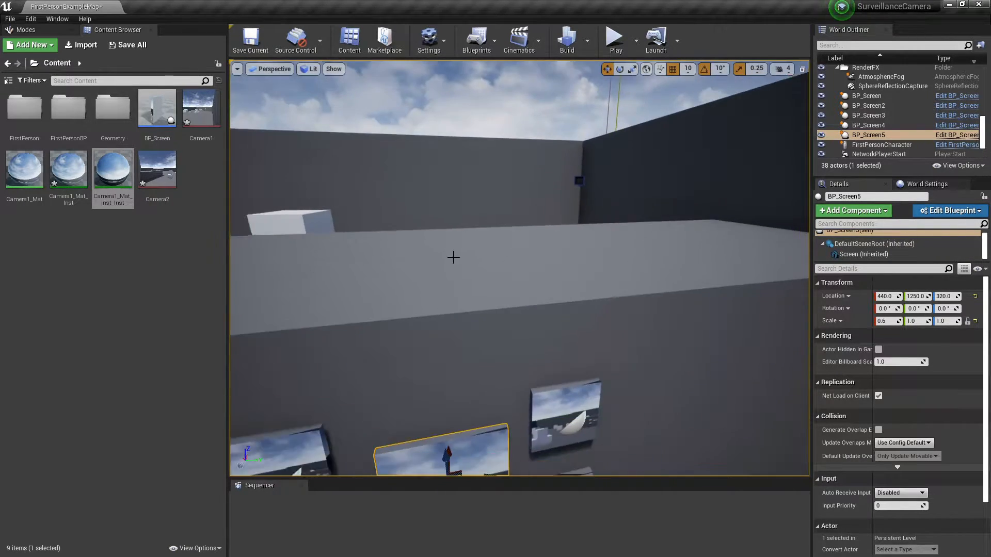
left_click(428, 39)
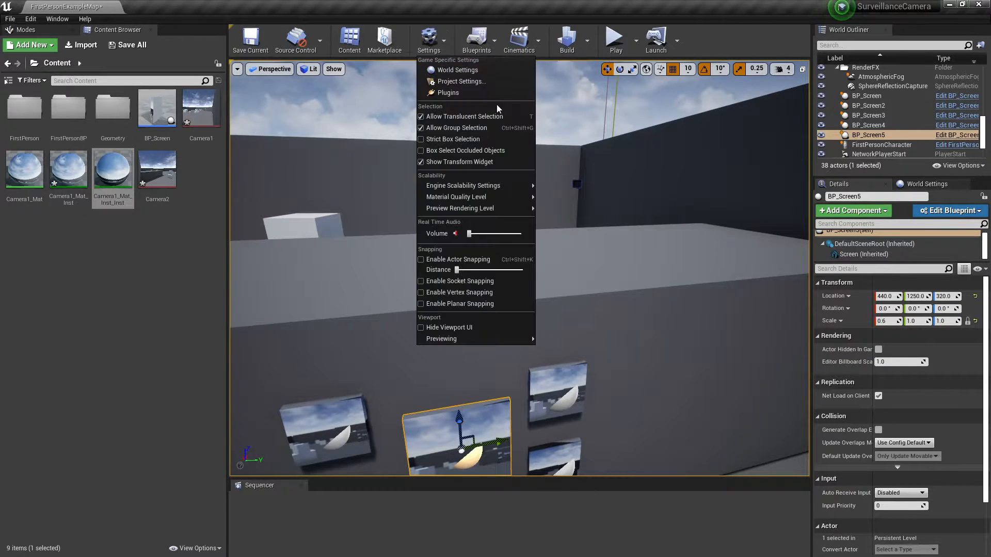
mouse_move(462, 185)
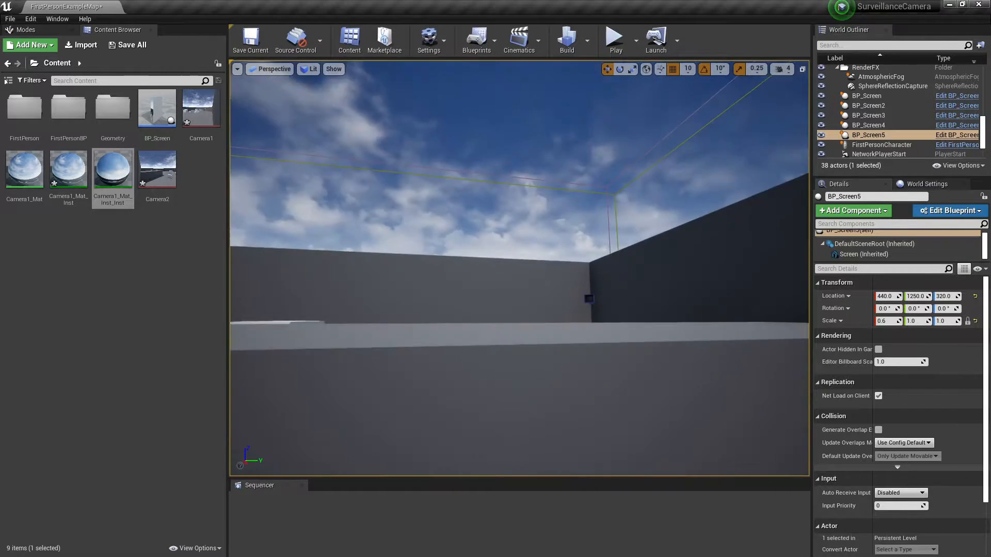
left_click(876, 133)
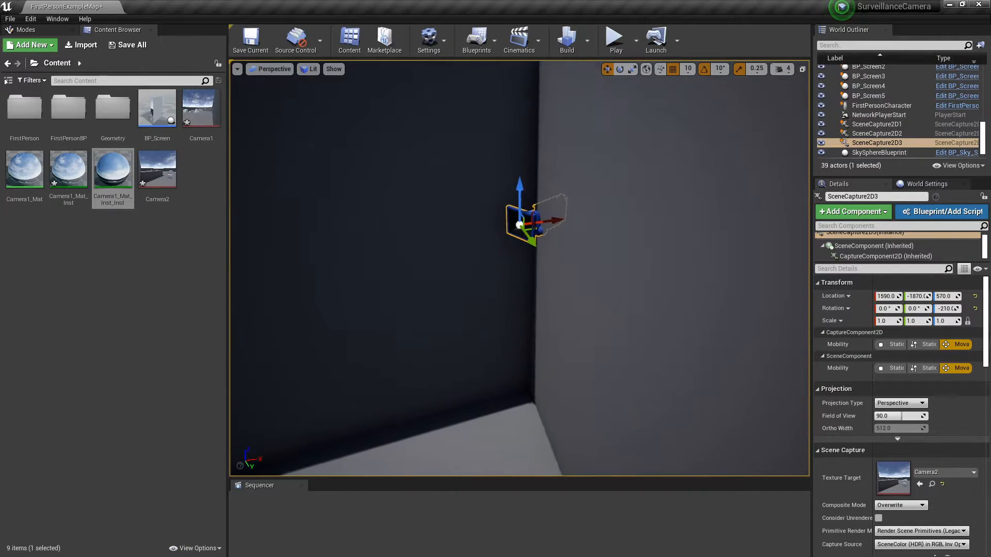
Step: Duplicate the Camera2 render target as Camera3 and apply its material instance to the top-right screen
right_click(157, 166)
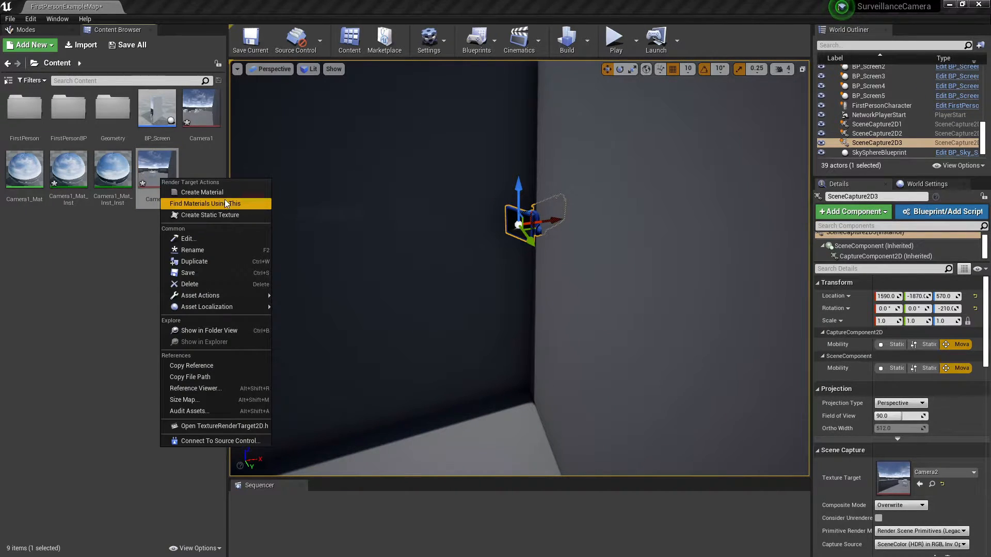
left_click(194, 261)
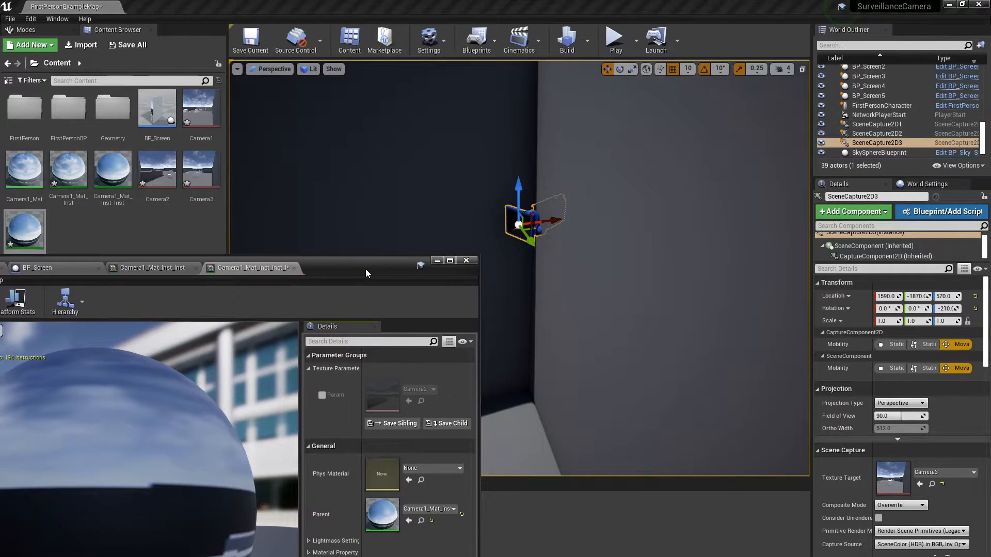
left_click(322, 394)
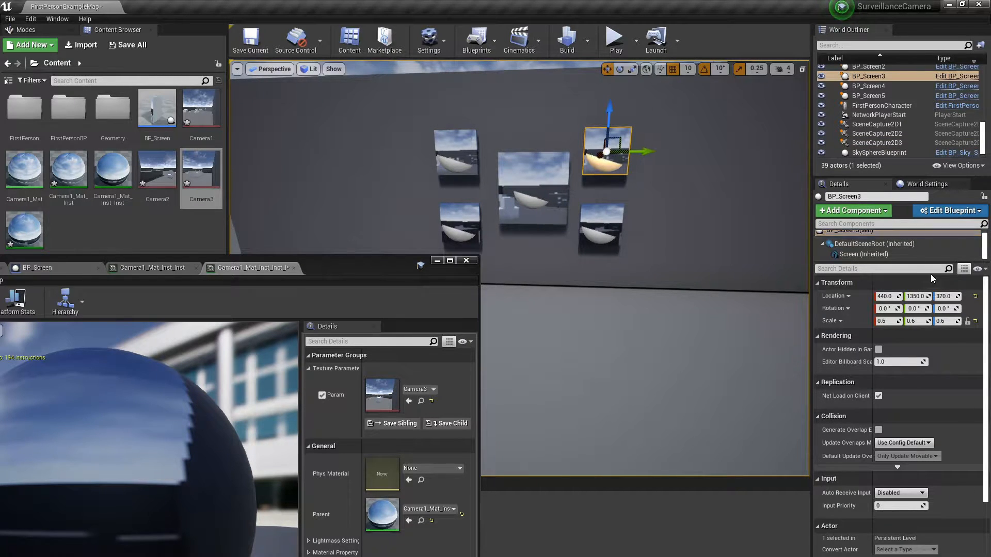
left_click(865, 254)
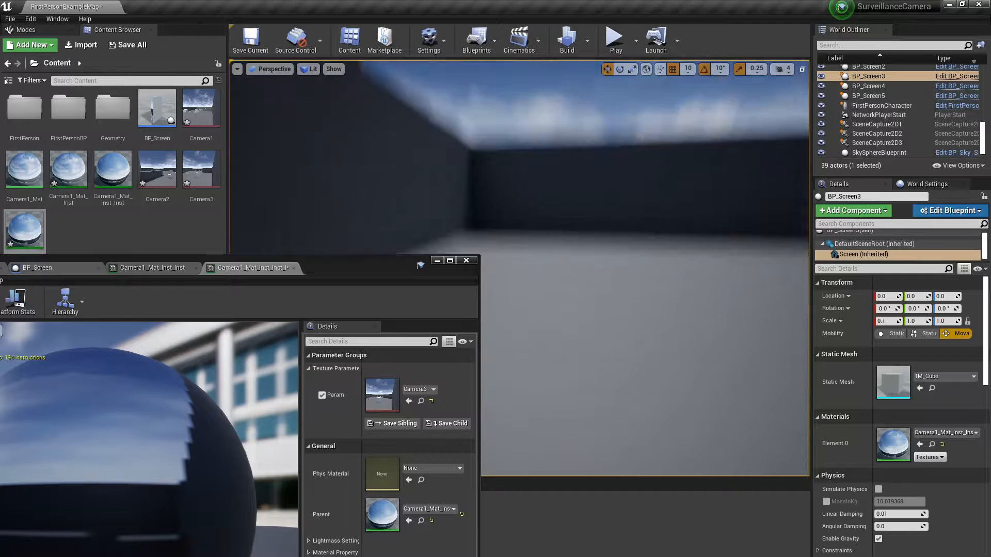
left_click(876, 124)
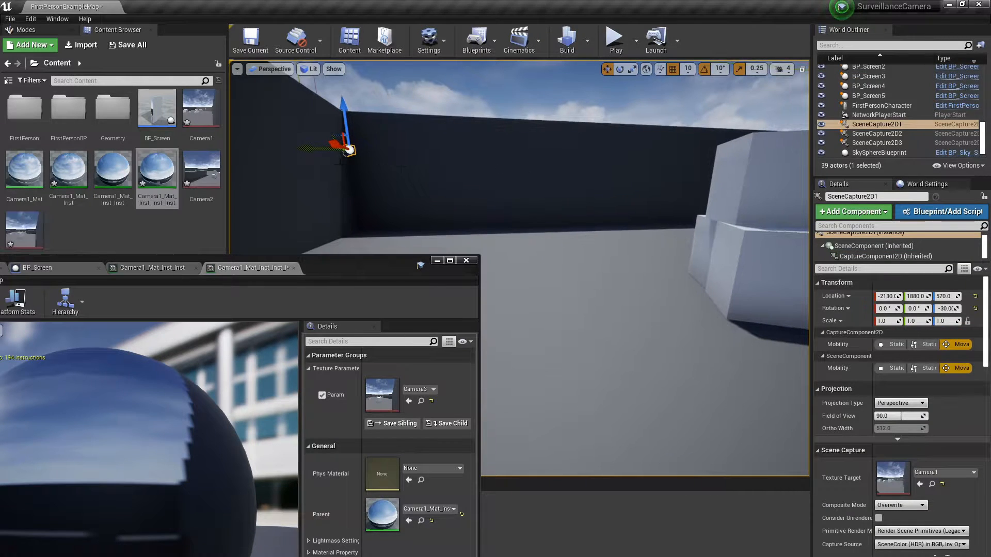
Step: Rotate the fourth scene capture to face the room and create a Camera4 material instance
left_click(875, 152)
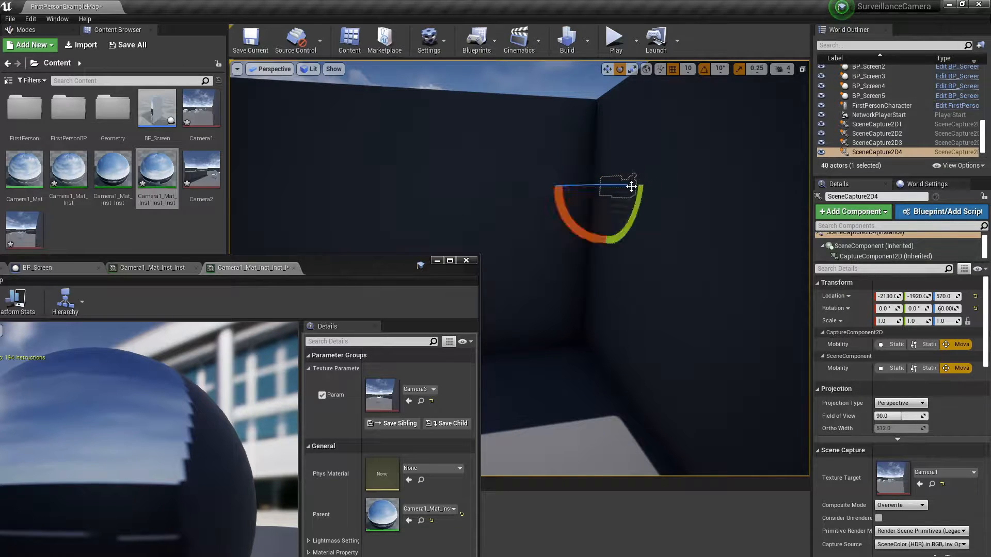
left_click_drag(565, 186, 546, 184)
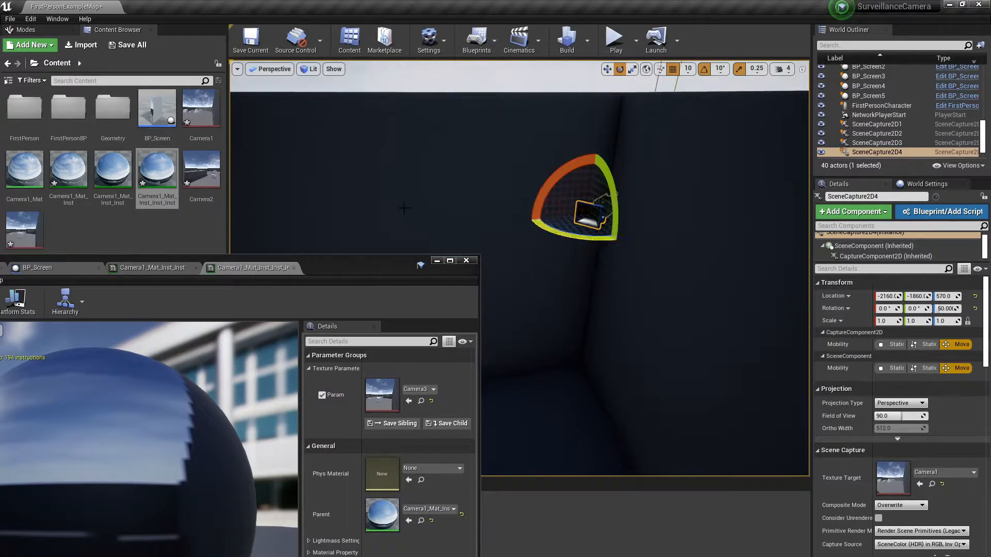
right_click(23, 229)
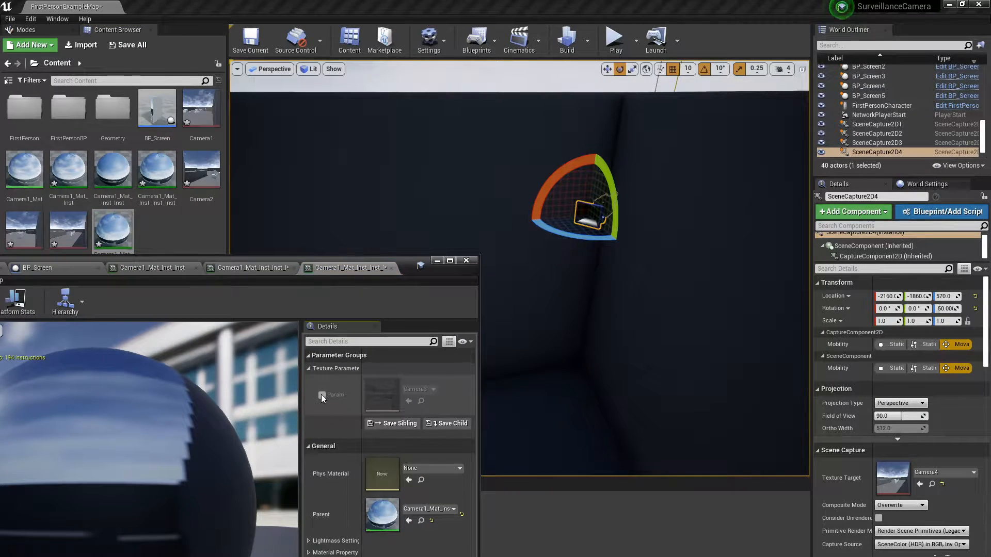
left_click(322, 395)
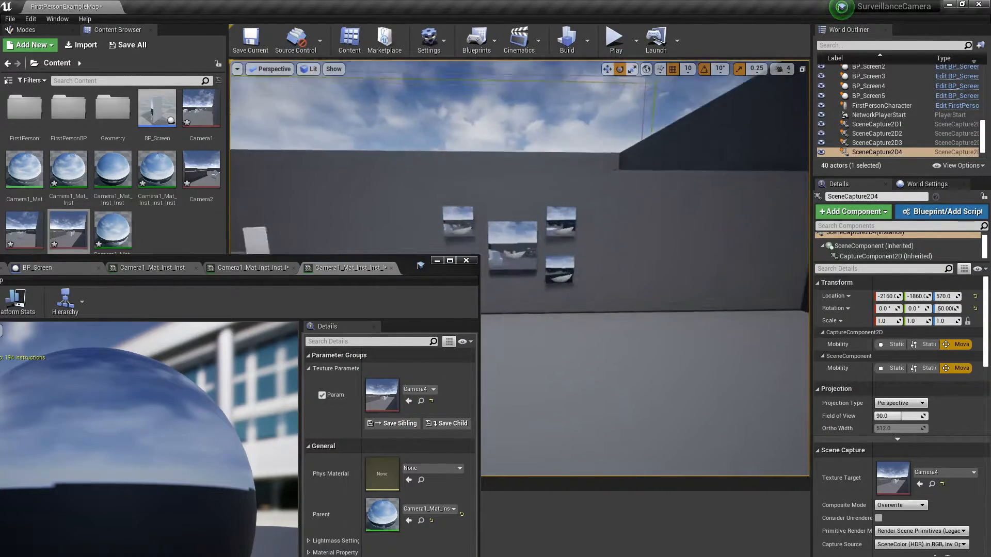
Step: Apply the Camera4 material instance to the bottom-right screen's mesh component
left_click(869, 85)
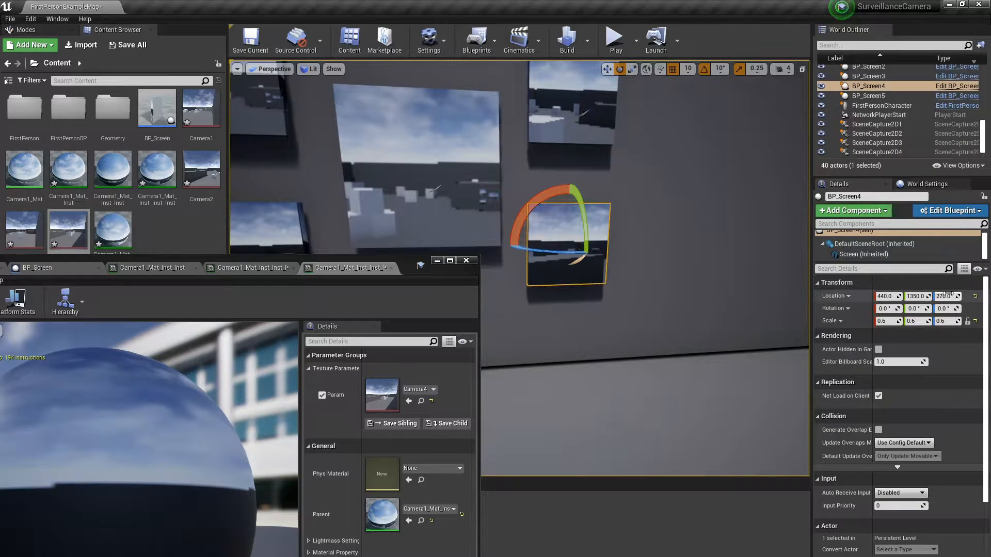
left_click(862, 254)
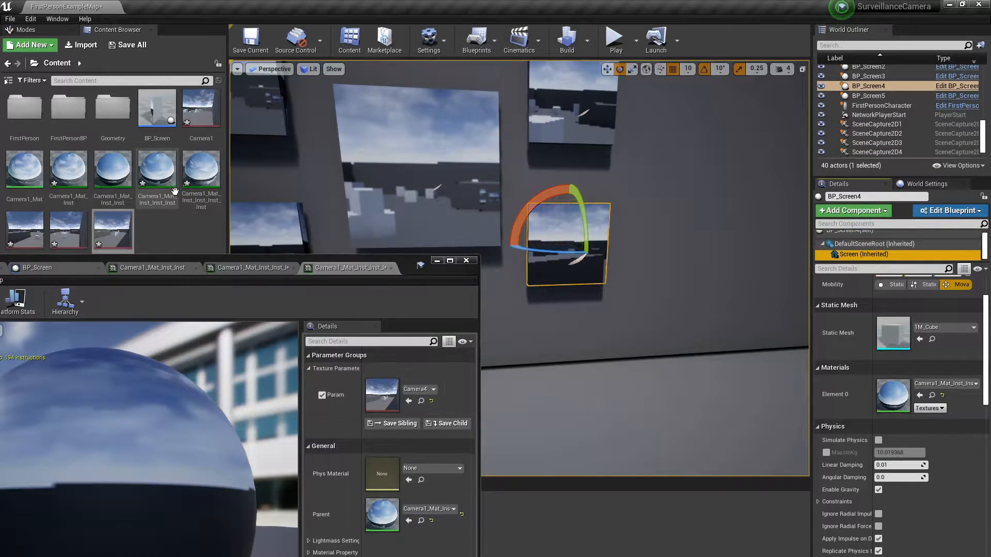
left_click(201, 167)
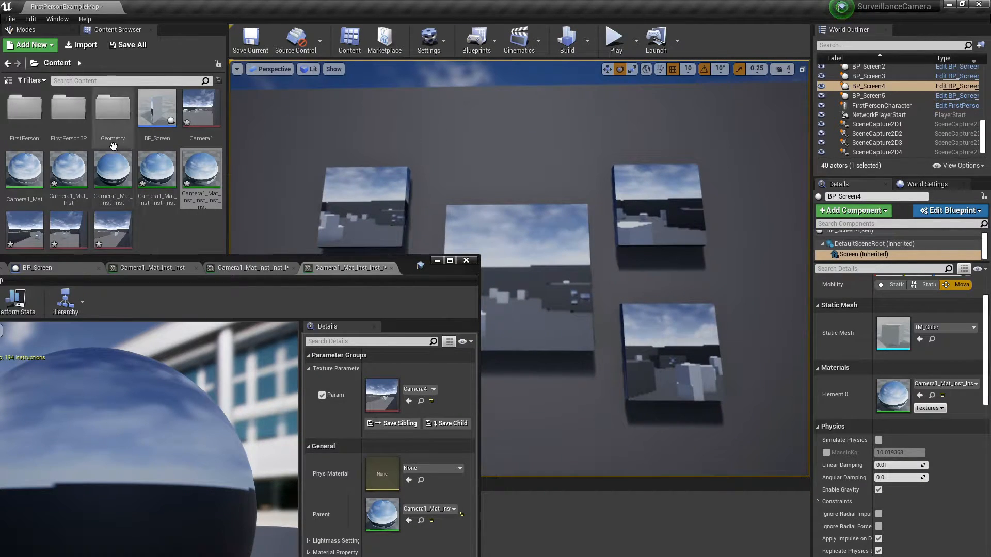
scroll("down", 3)
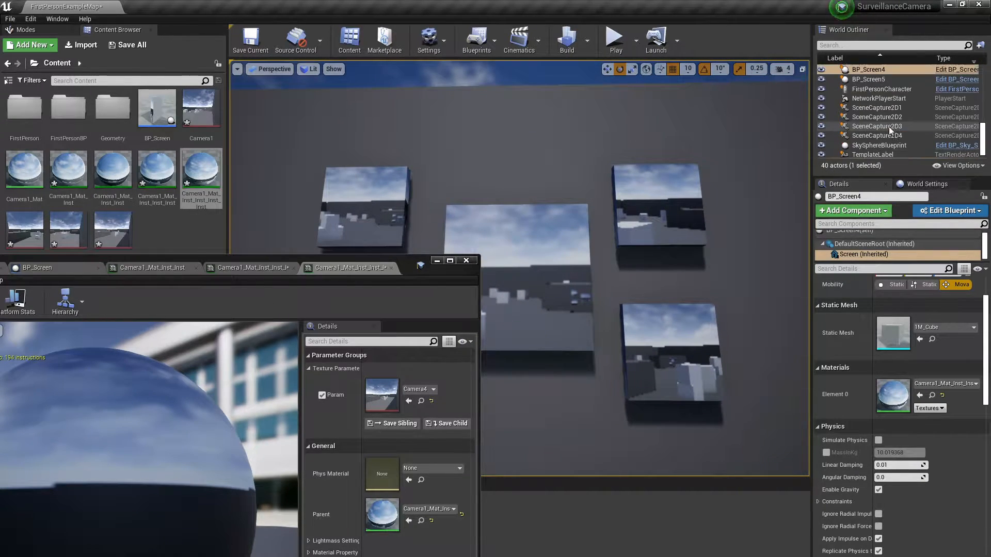
left_click(878, 105)
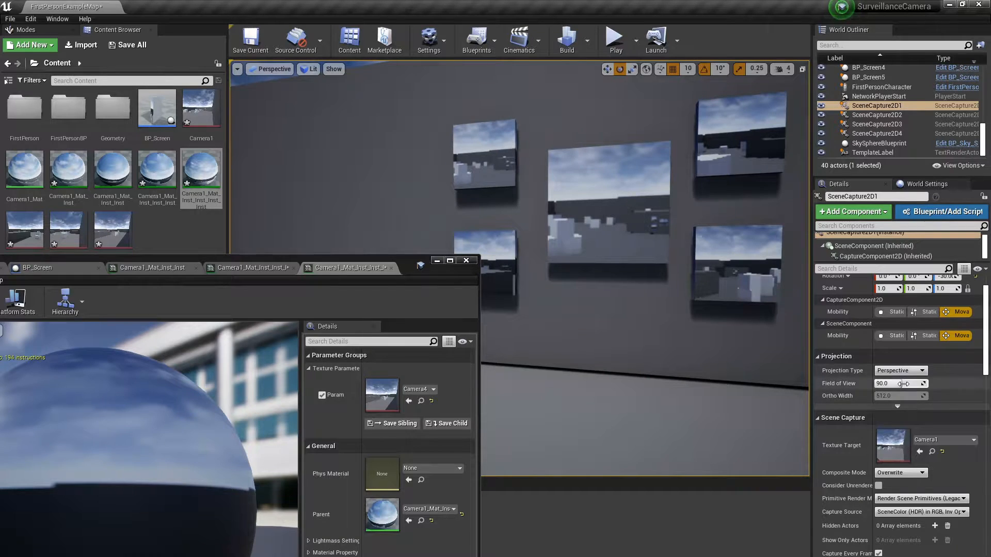
scroll("up", 3)
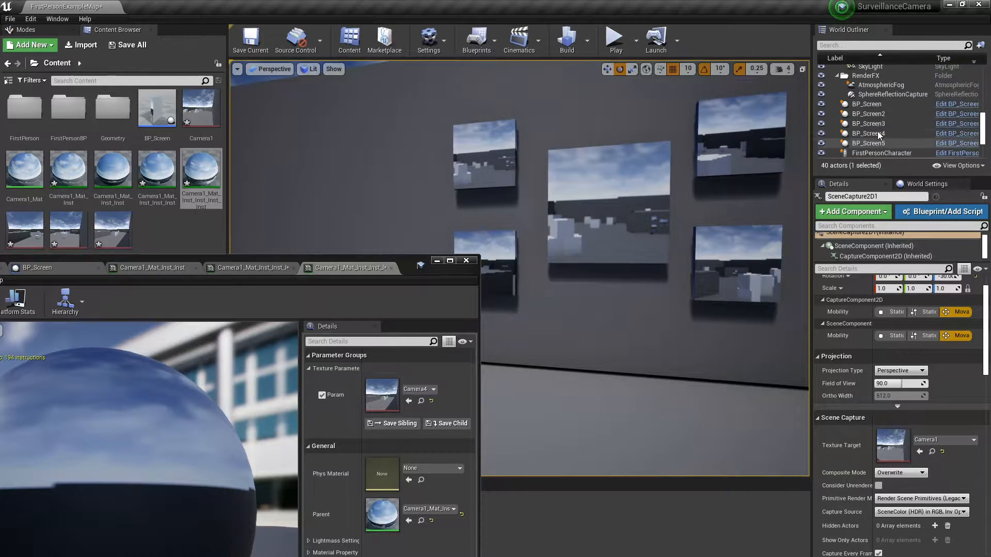
scroll("down", 3)
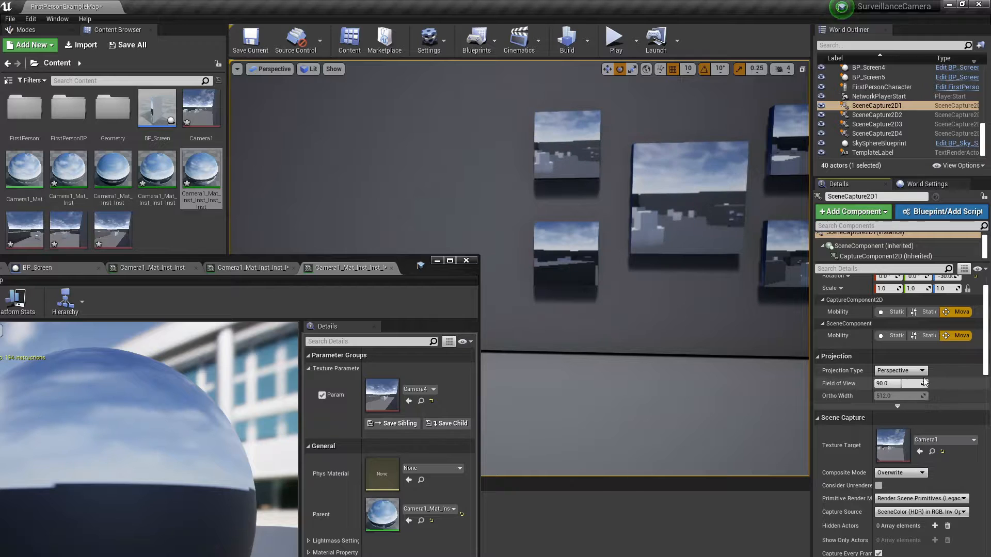
scroll("down", 3)
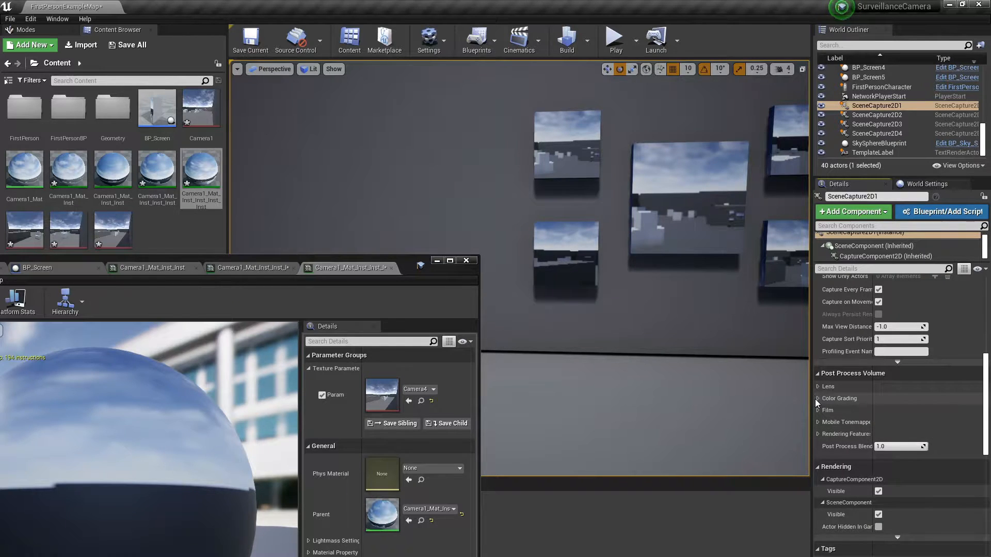
left_click(819, 398)
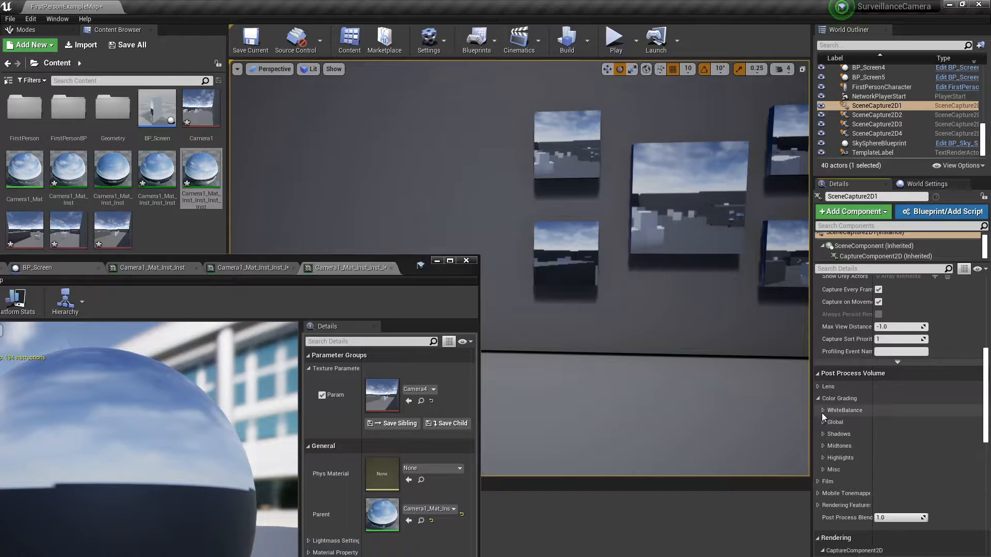
left_click(819, 398)
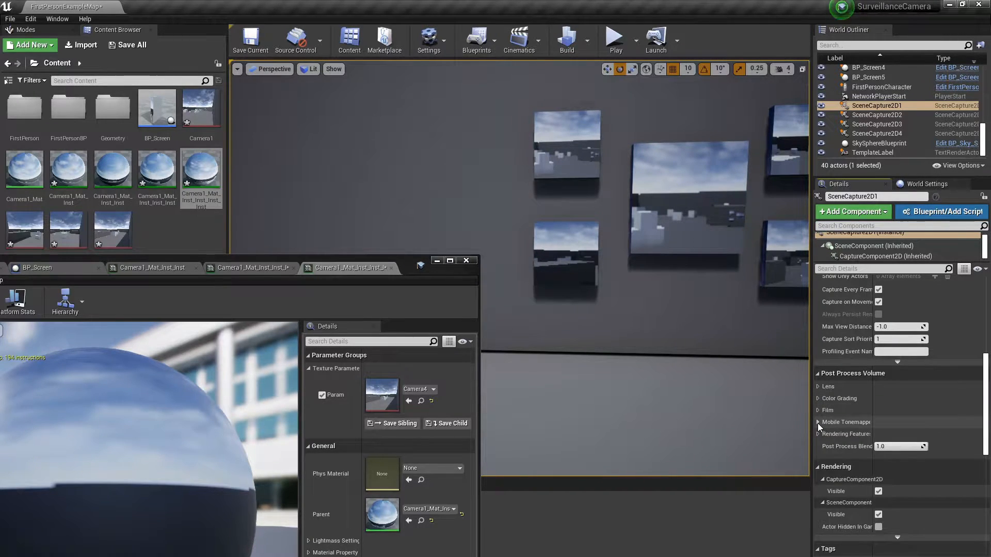
scroll("down", 3)
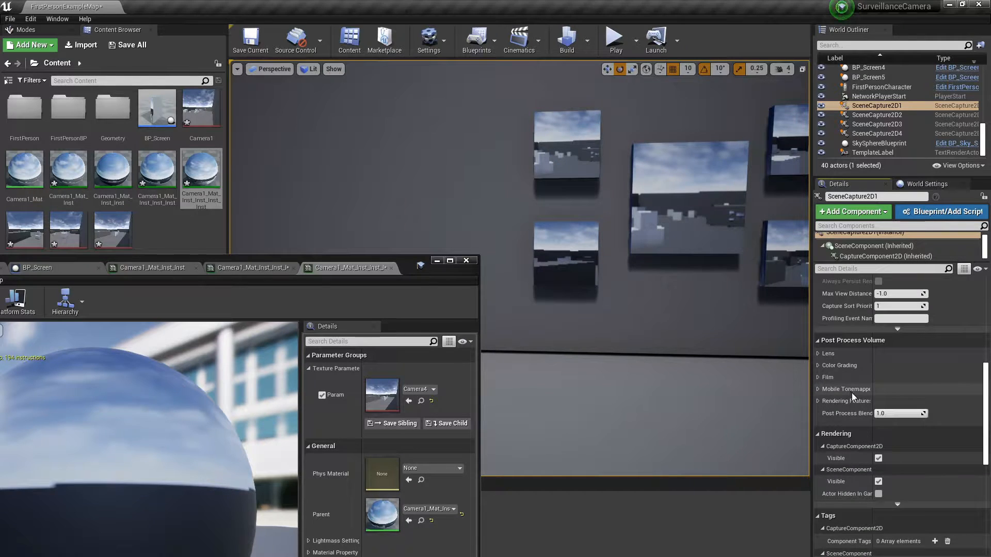
scroll("up", 3)
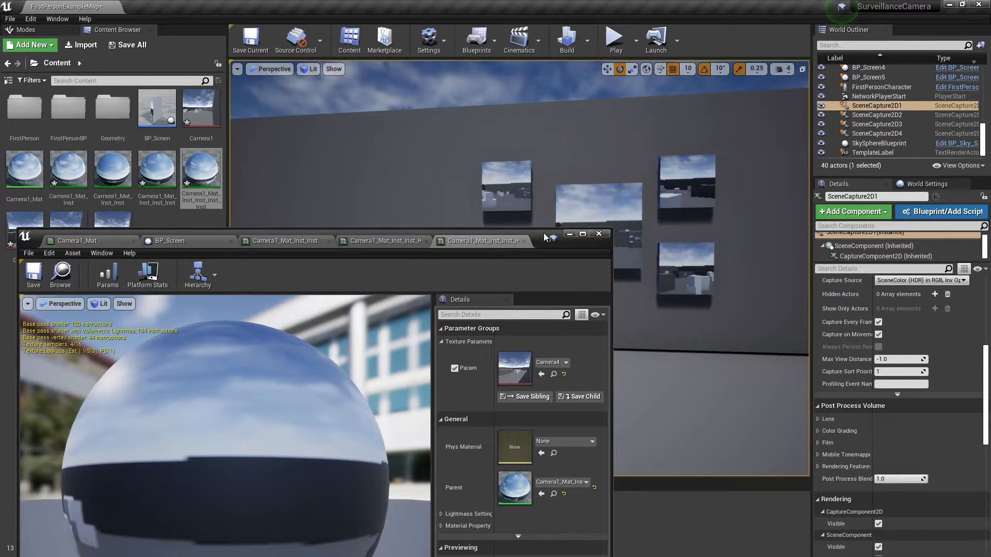
Step: Select the center wall screen BP_Screen5 and open the Level Blueprint
left_click(597, 234)
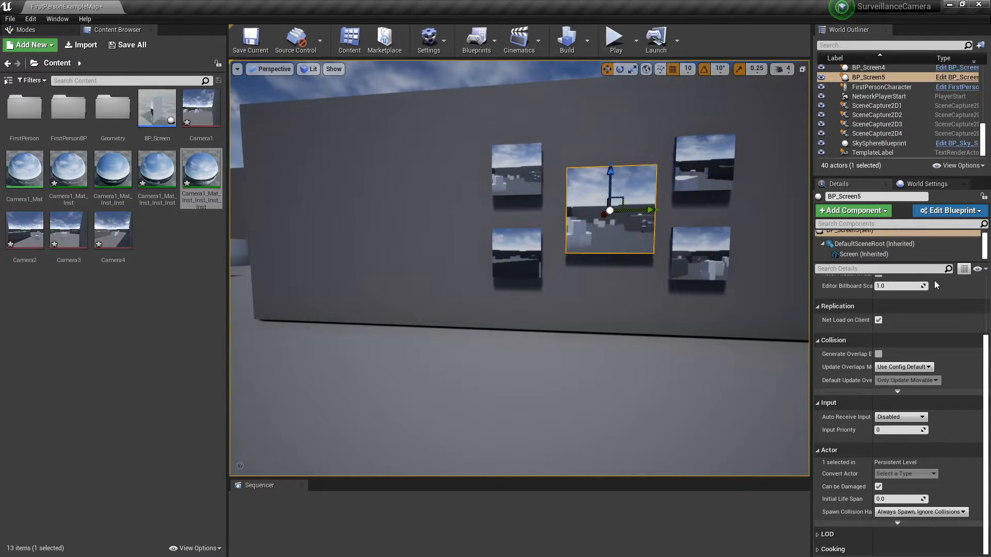
left_click(948, 211)
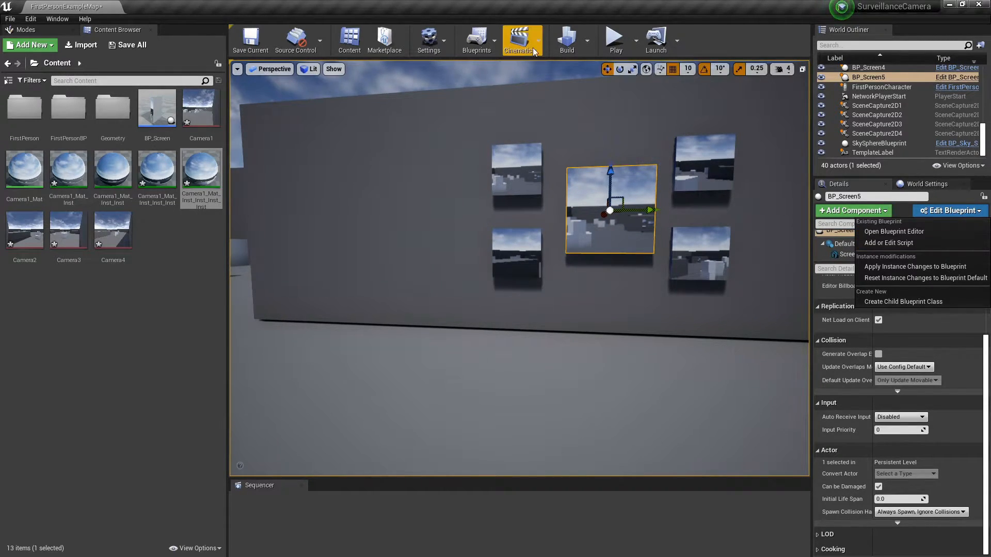
left_click(893, 231)
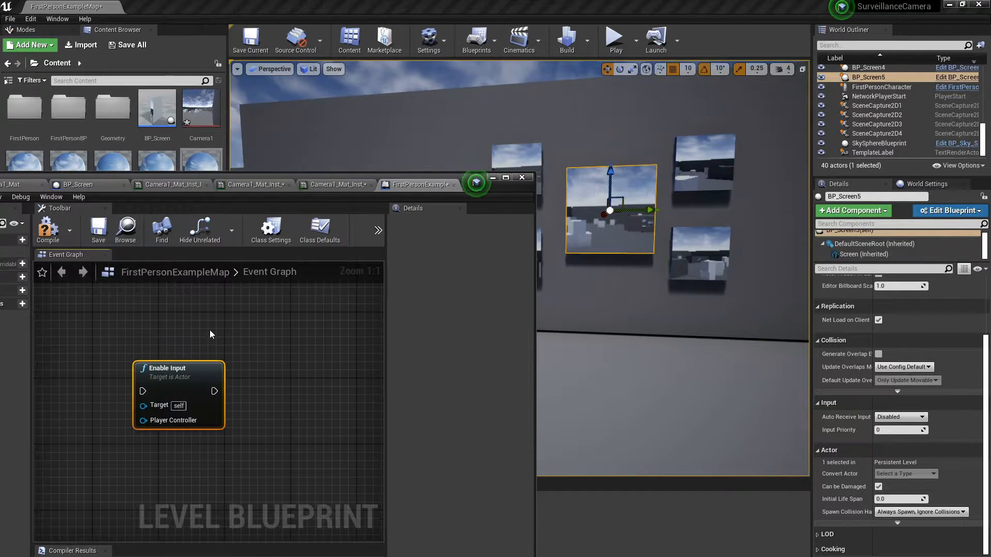
Step: Add an Event BeginPlay node to the level blueprint's Event Graph
right_click(209, 334)
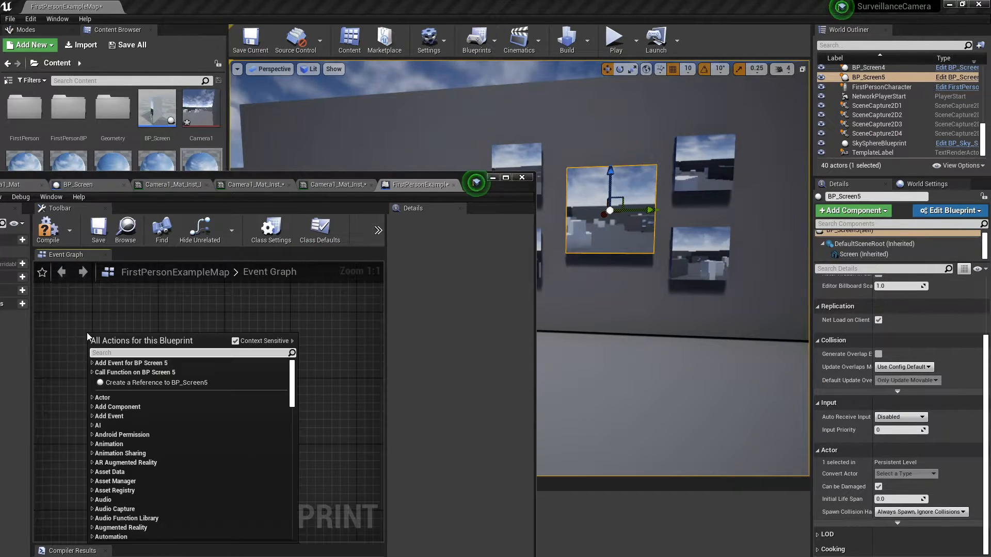
type("event be")
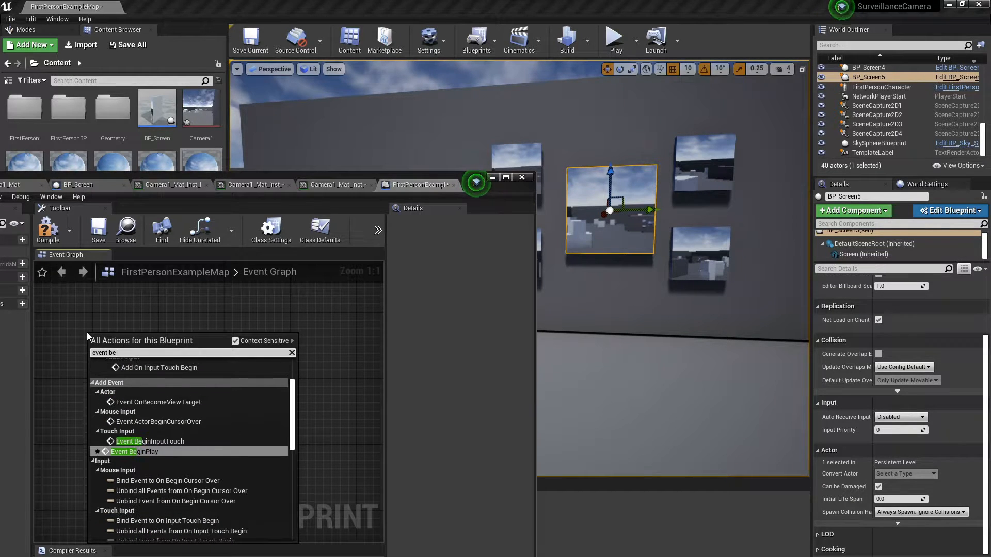
left_click(133, 451)
type("2d")
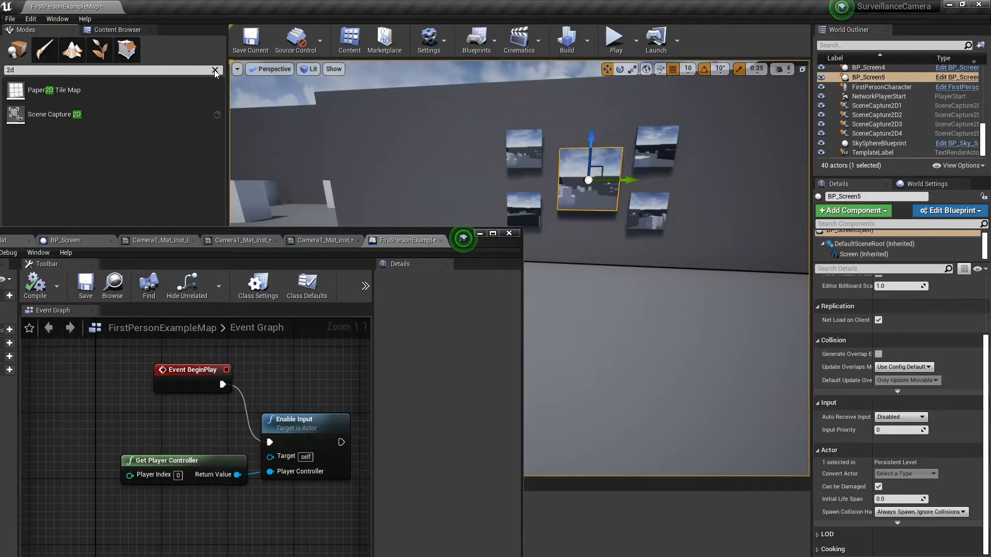
Step: Place a Trigger Box and replace BeginPlay with its OnActorBeginOverlap event
type("box co")
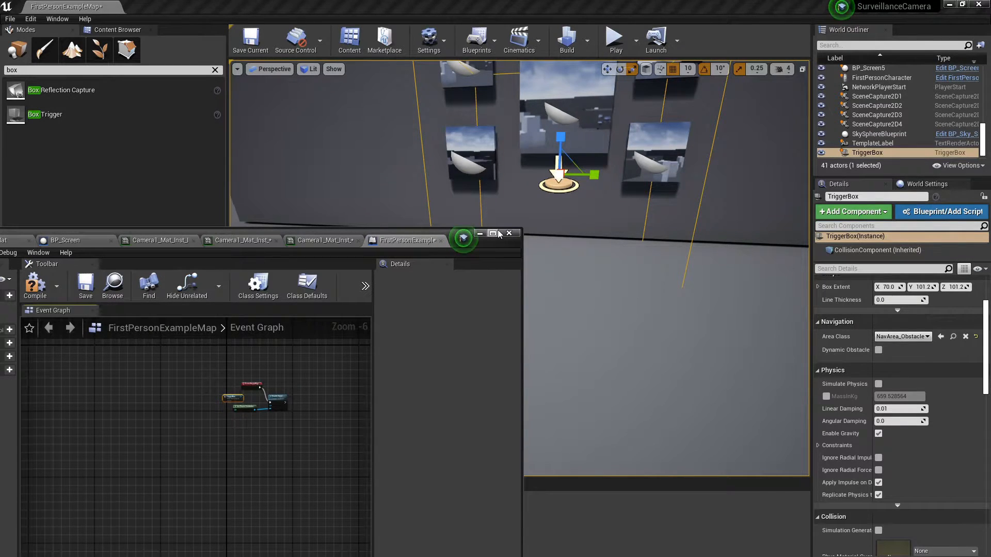
left_click(493, 233)
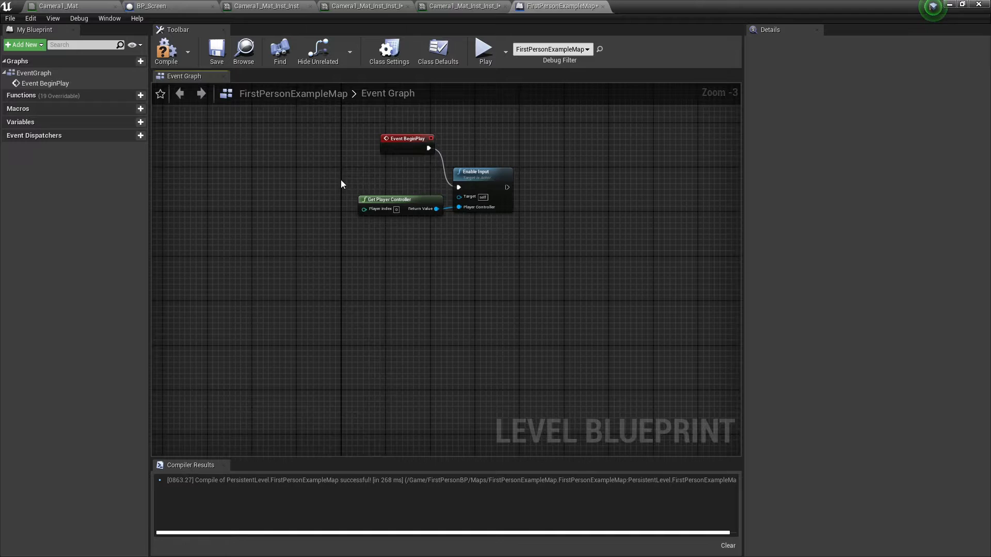
right_click(256, 196)
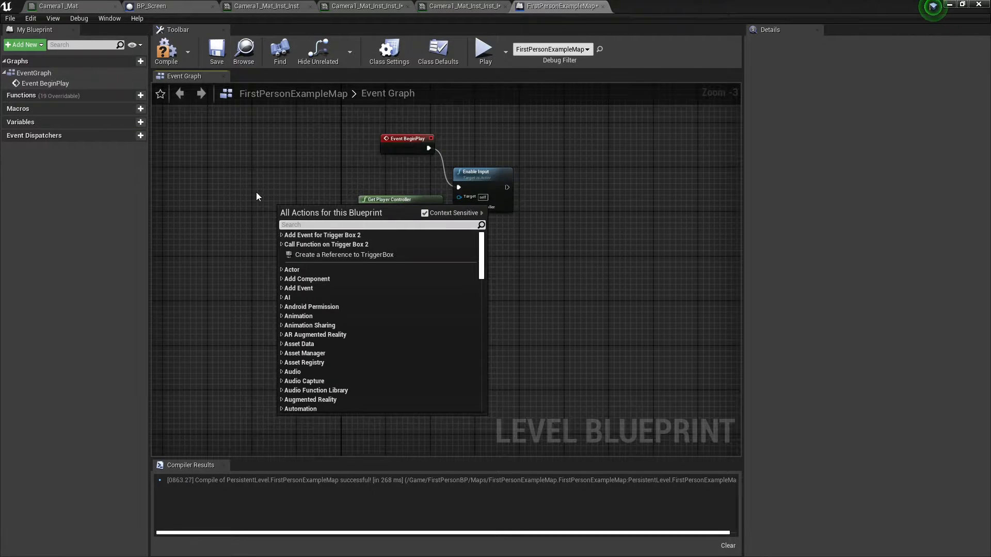
type("on overlap")
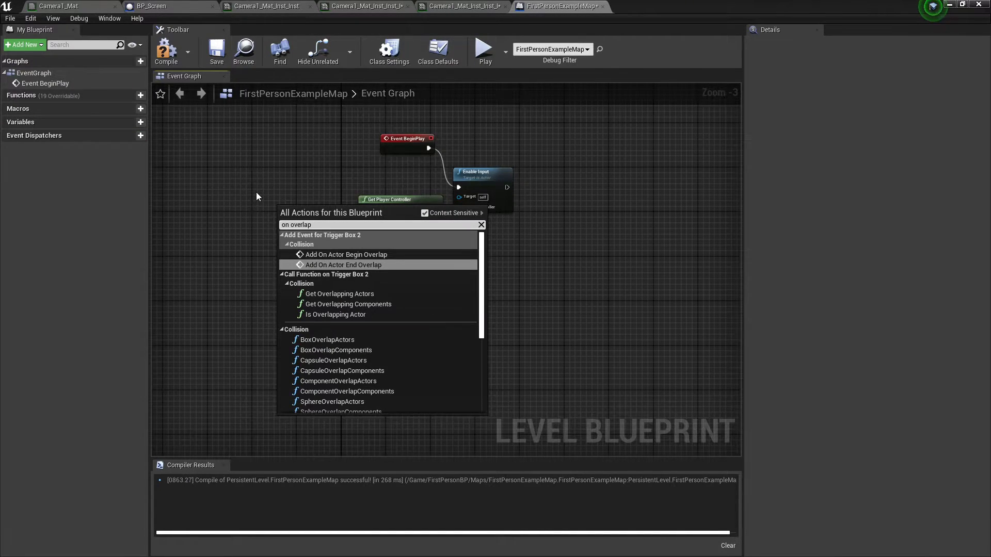
left_click(346, 254)
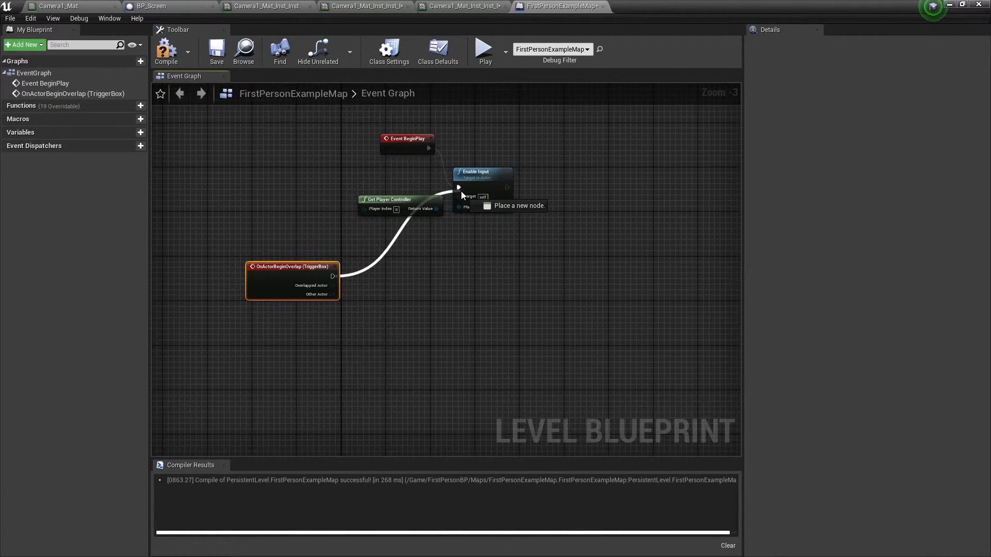
key("Delete")
type("1")
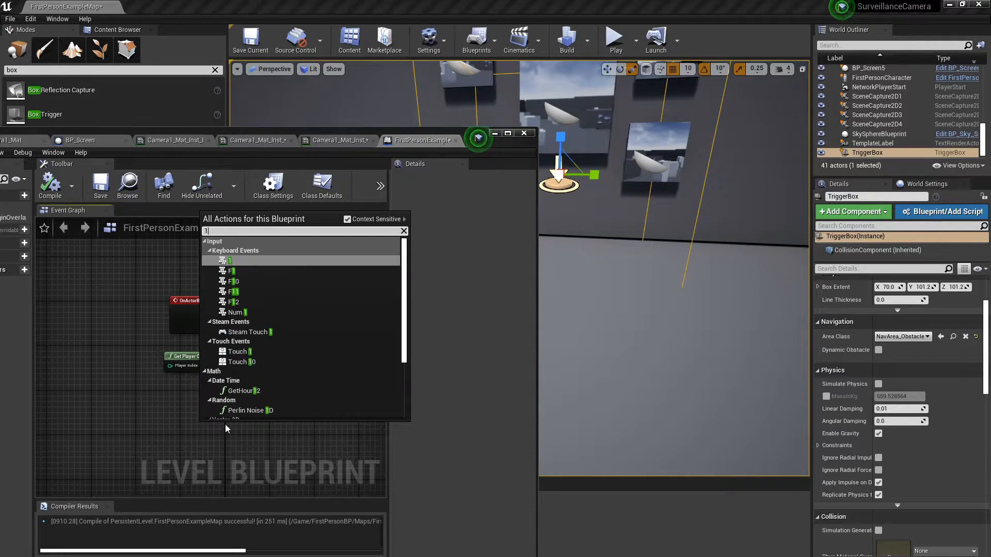
Step: Add a key 1 event, a BP_Screen reference and a Set Material node on Screen
left_click(229, 260)
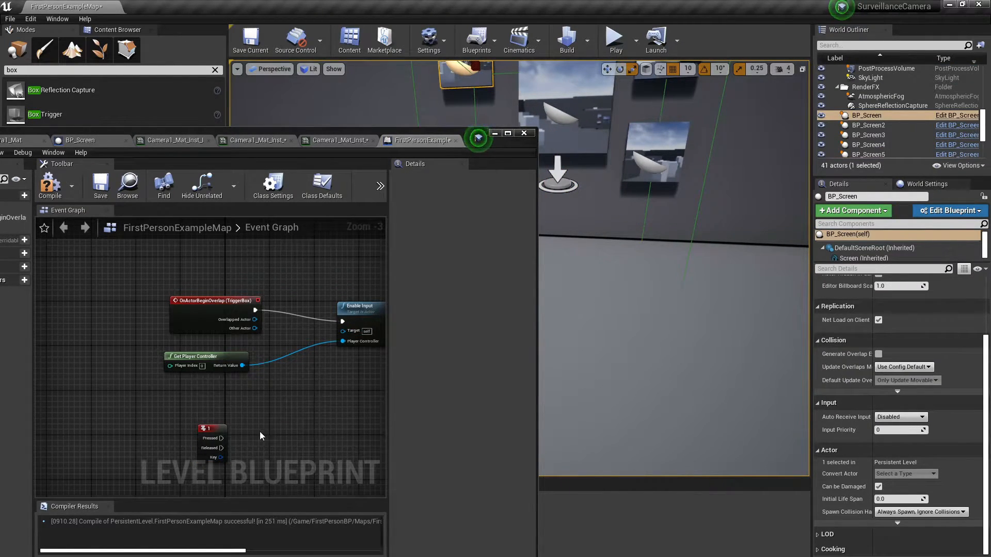
right_click(260, 436)
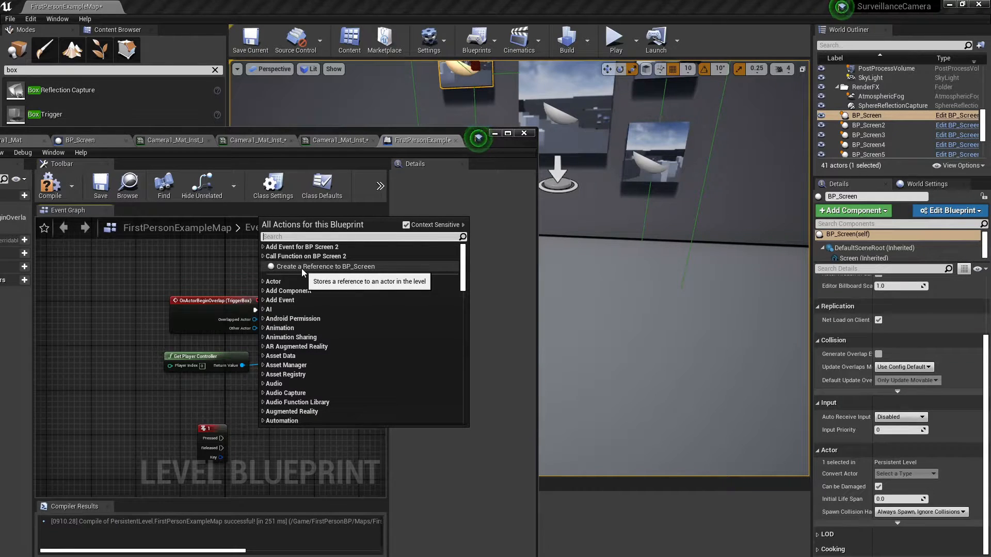
left_click(324, 266)
type("set")
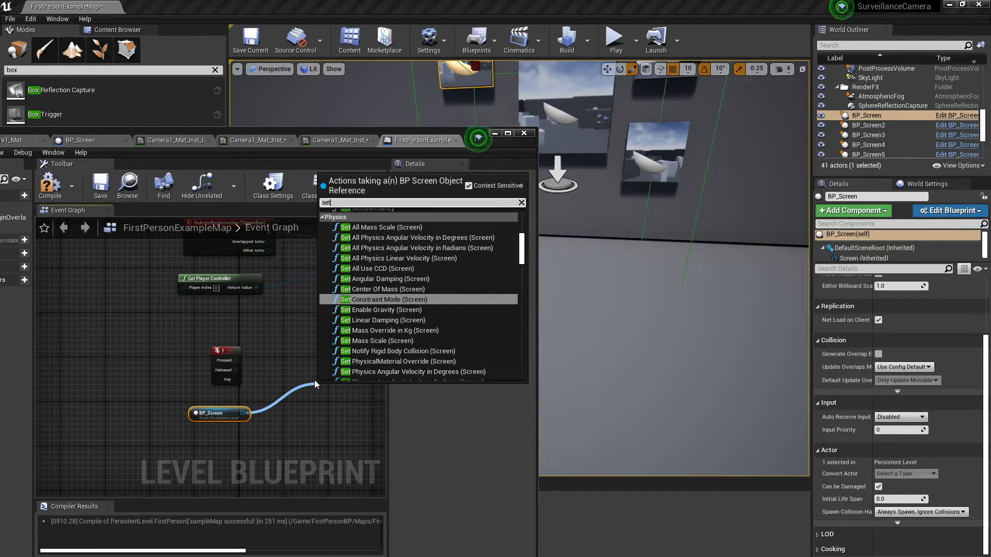
type("materia")
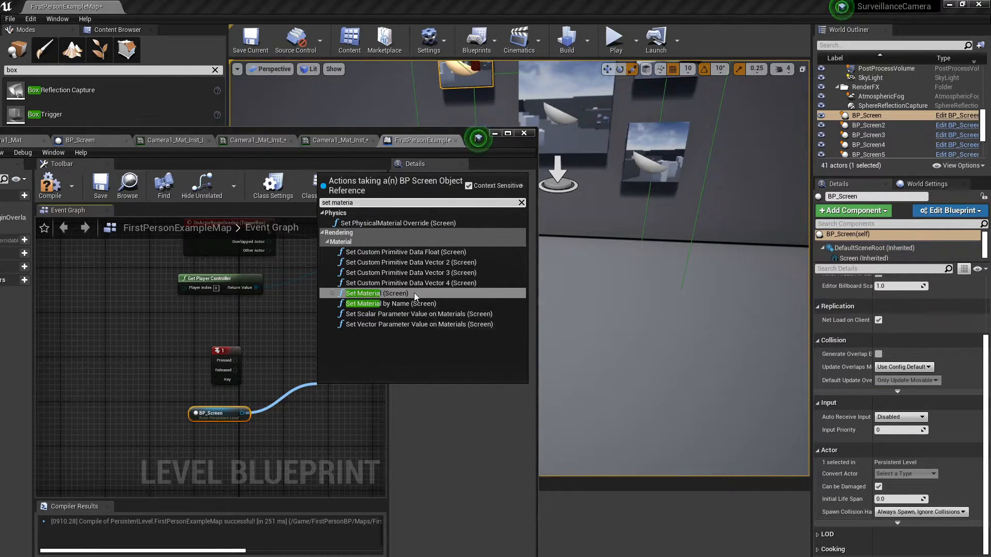
left_click(363, 293)
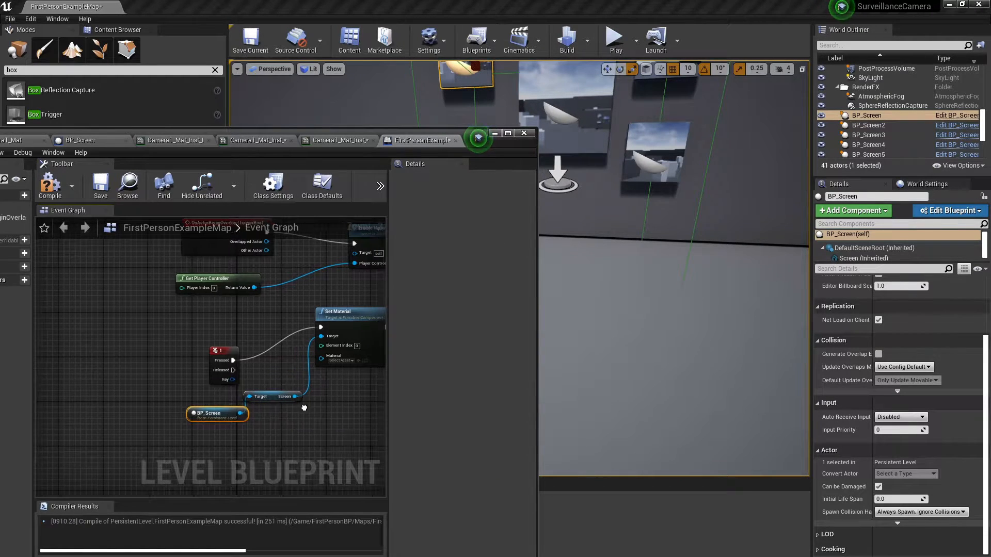
left_click(869, 154)
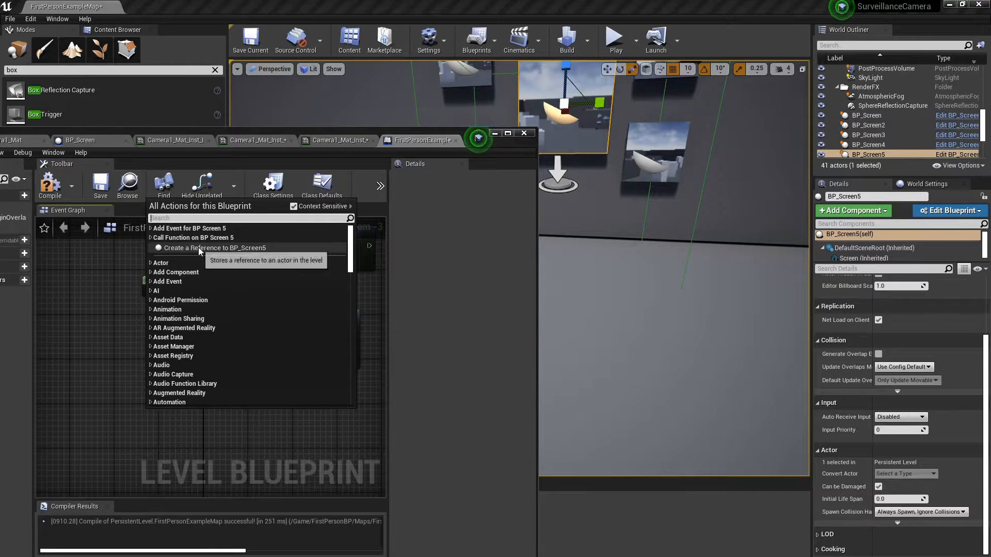
Step: Reference BP_Screen5 in the level blueprint, compile, and add the key 4 event
left_click(214, 247)
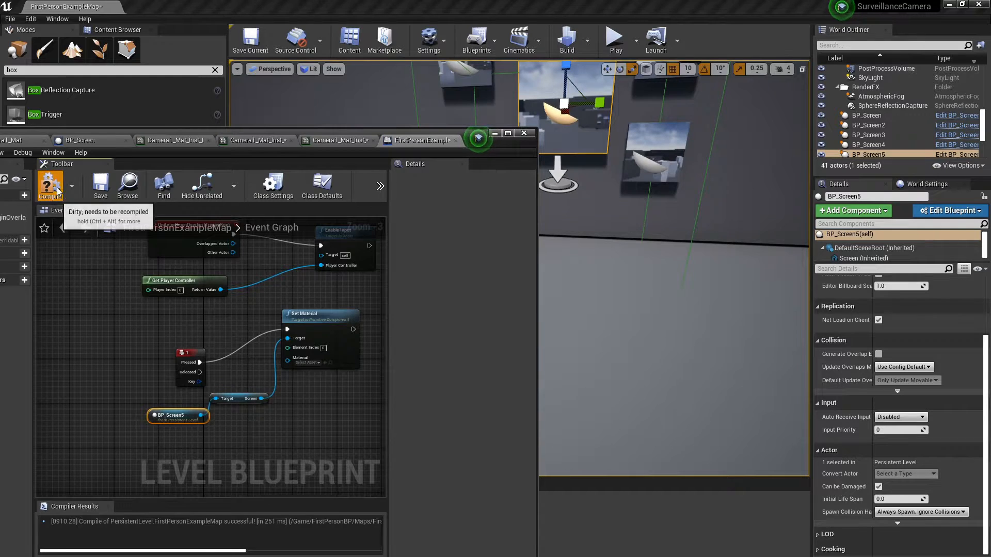
left_click(51, 185)
type("3")
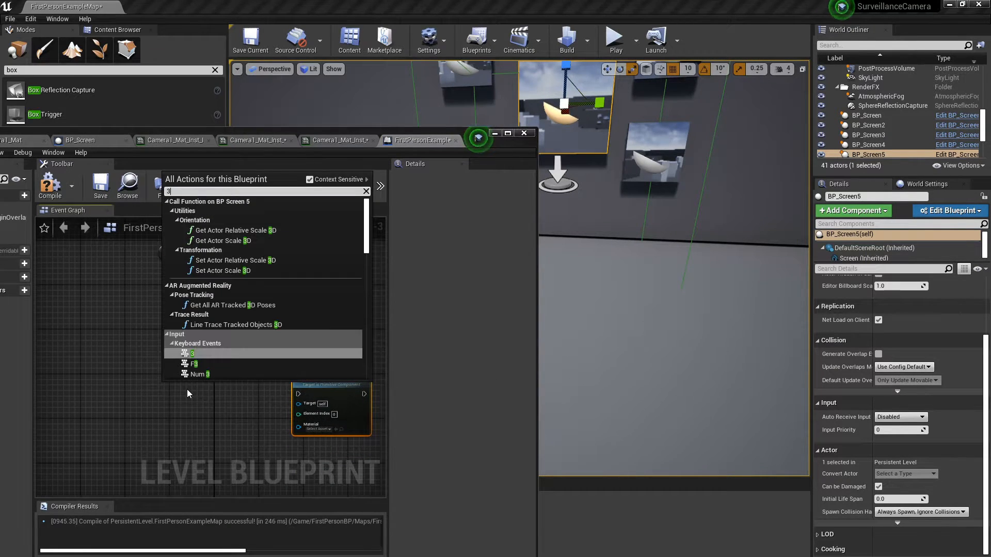
type("4")
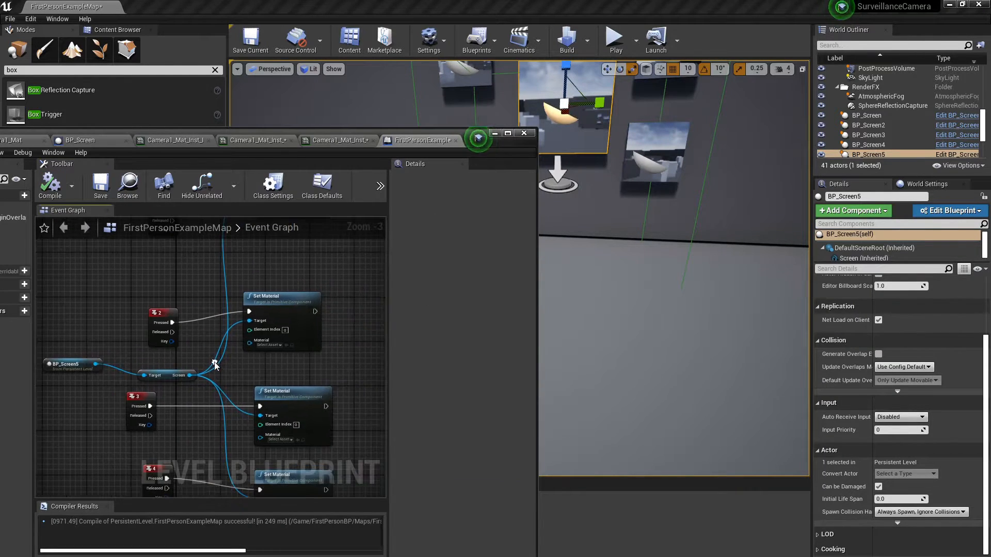
Step: Assign material instances from the Content Browser to the key 3 and 4 Set Material nodes
scroll("down", 3)
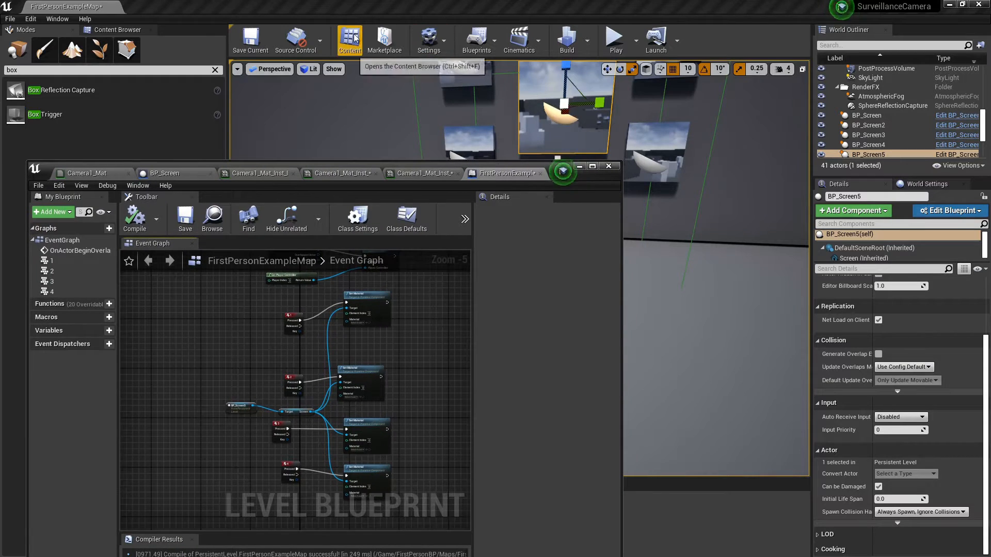
left_click(349, 39)
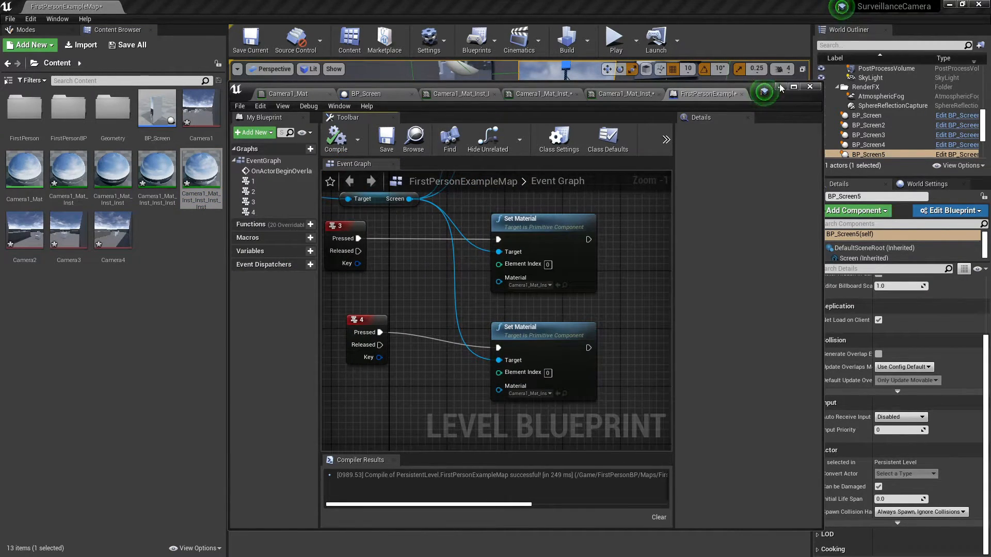
Step: Play the level to view the five live camera screens in first person
left_click(614, 39)
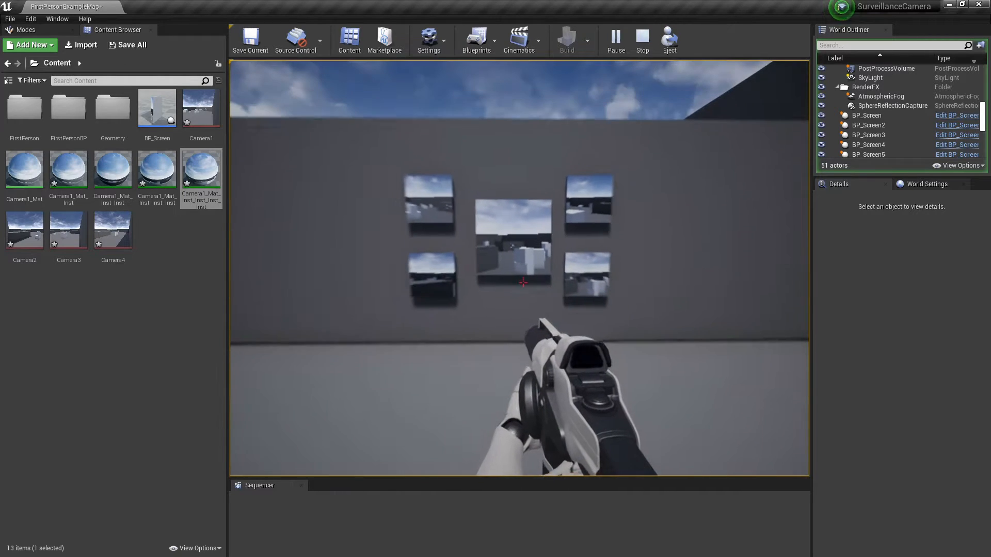
Step: Stop the play test and select the trigger box in front of the screens
left_click(641, 39)
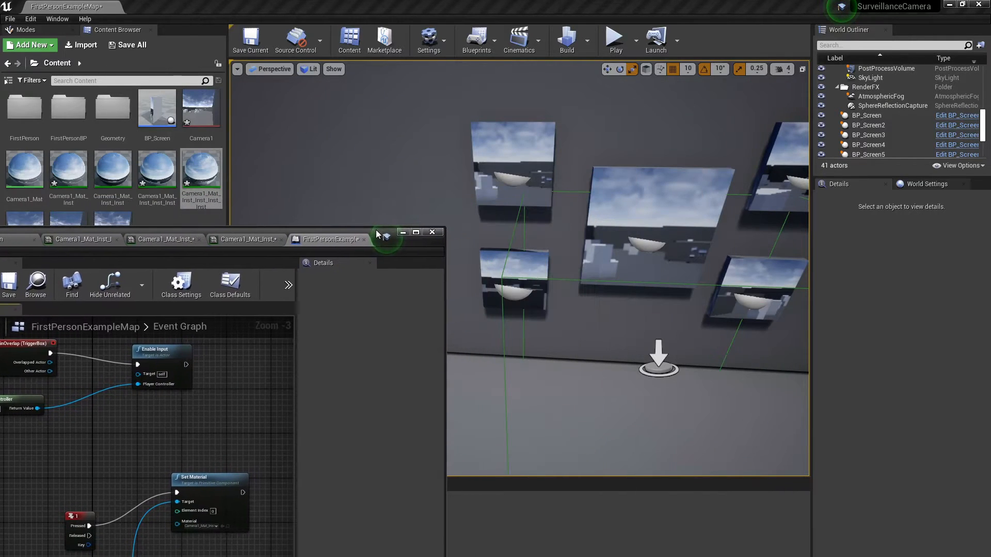
left_click(659, 359)
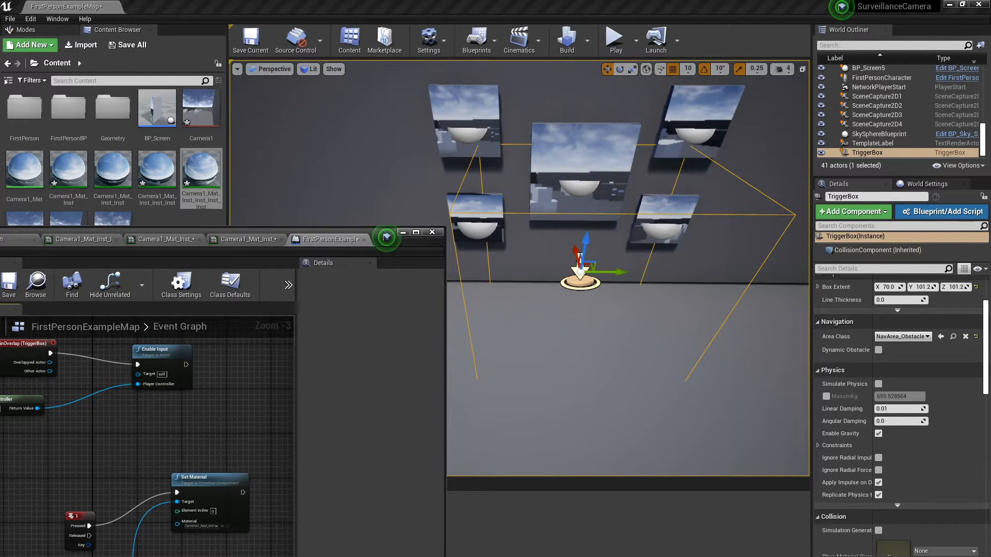
Step: Load the subwaySequencer_P map through File > Open Level
scroll("down", 3)
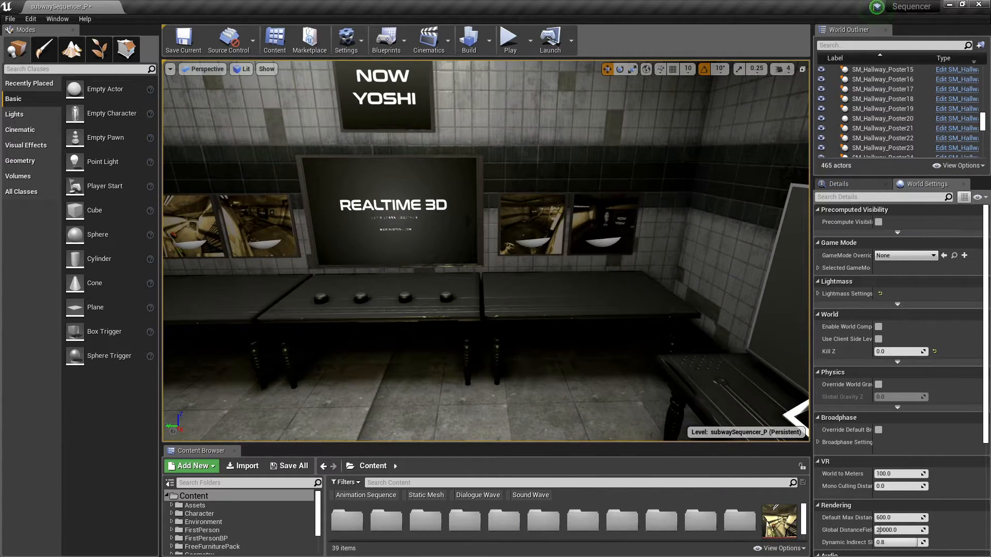
Step: Inspect the poster and REALTIME 3D screen, then select Camera4 to view its Camera4_T target
left_click(531, 224)
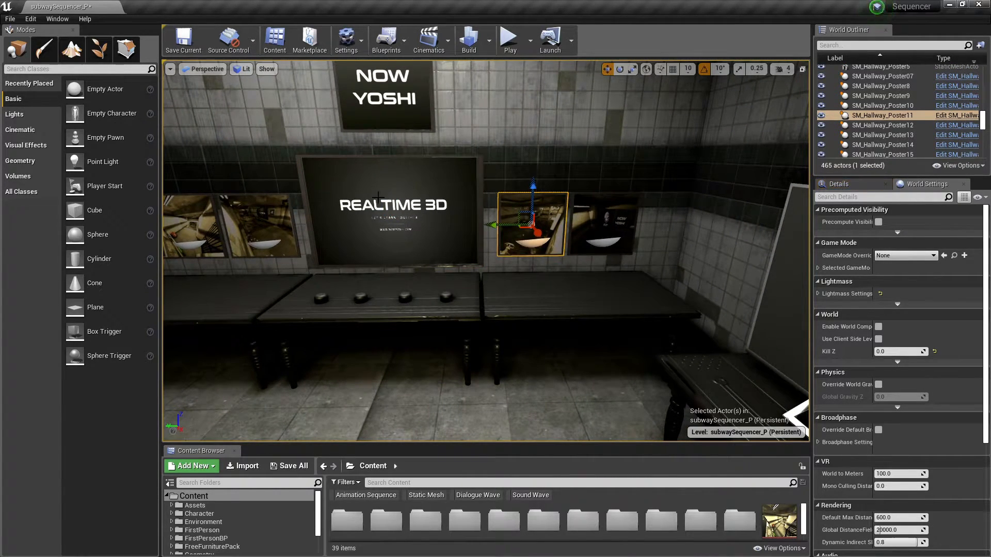
left_click(389, 211)
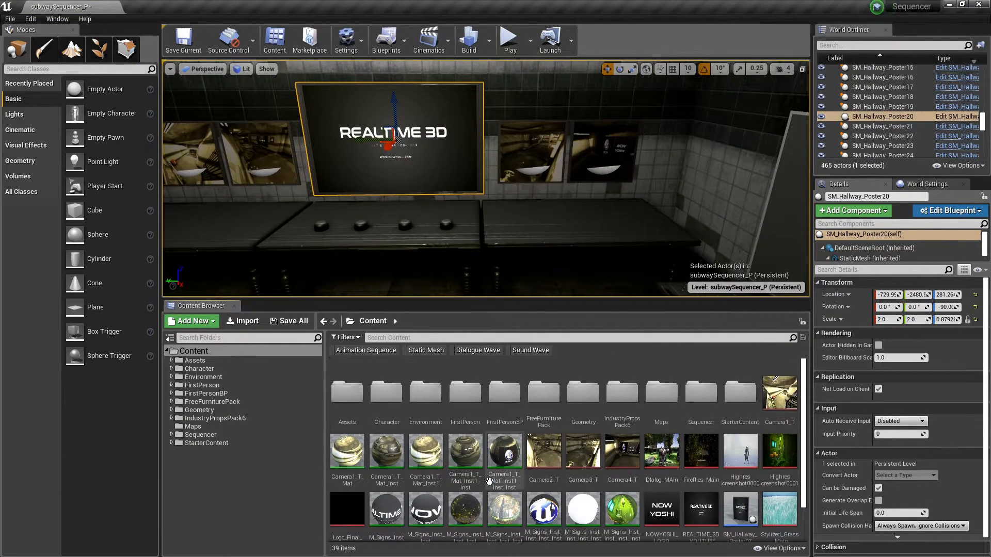
scroll("down", 3)
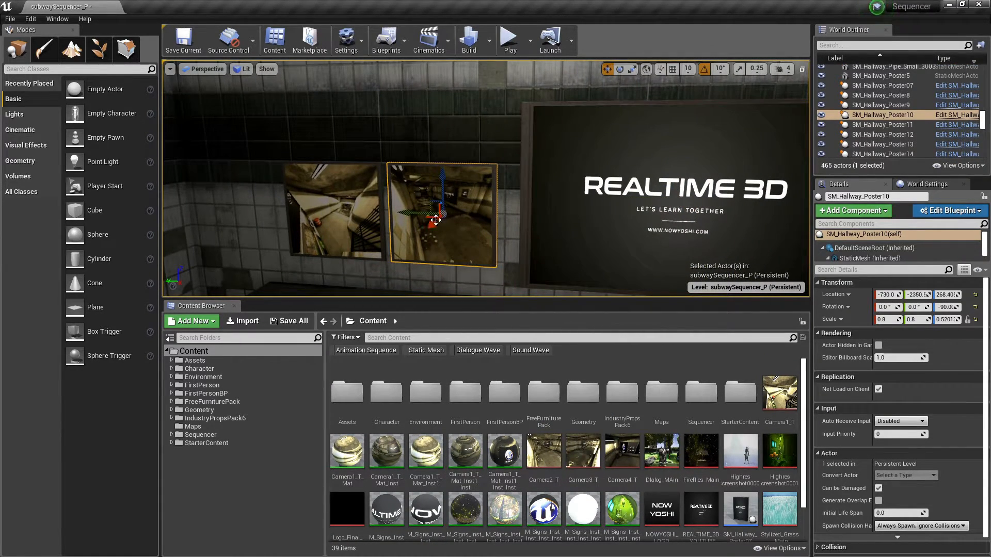
left_click(873, 258)
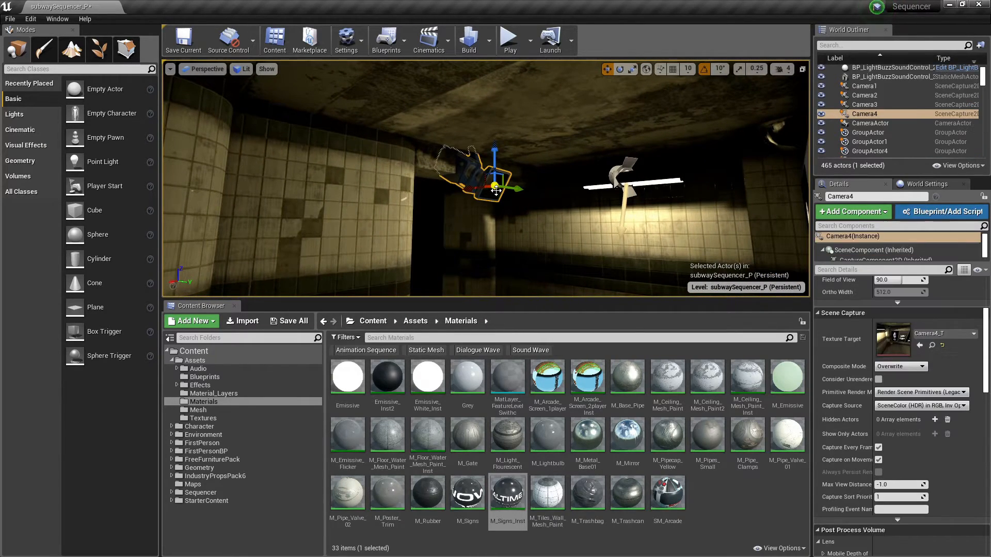
left_click(864, 85)
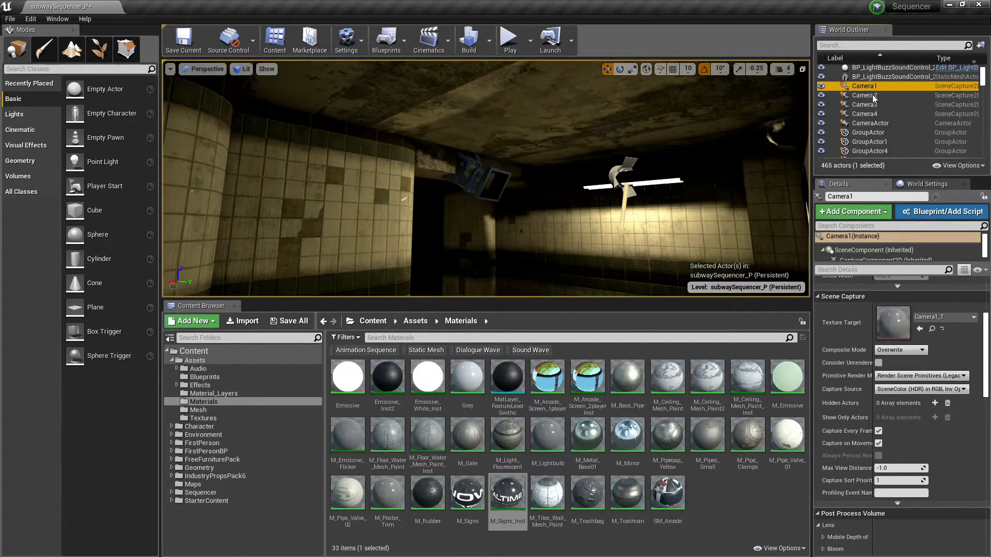
left_click(865, 113)
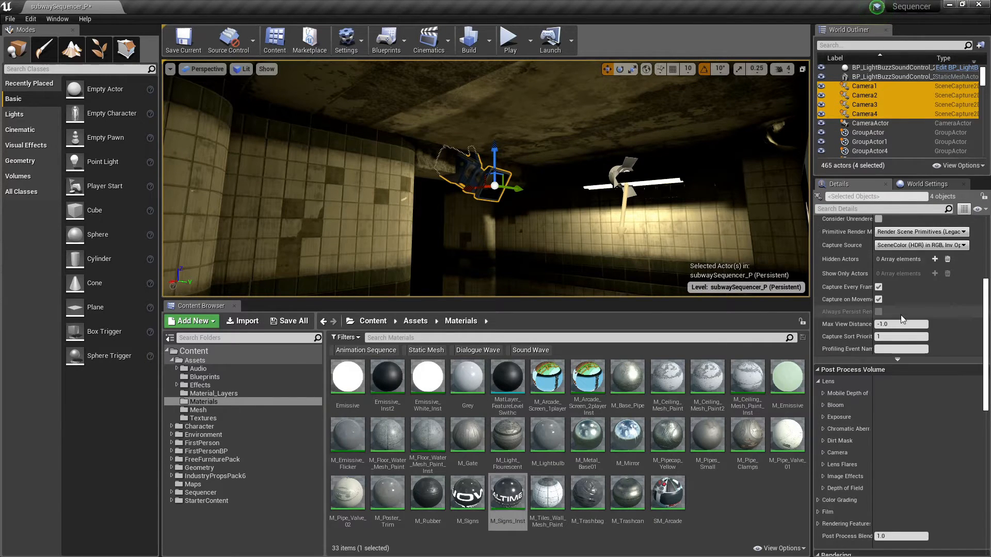
scroll("down", 3)
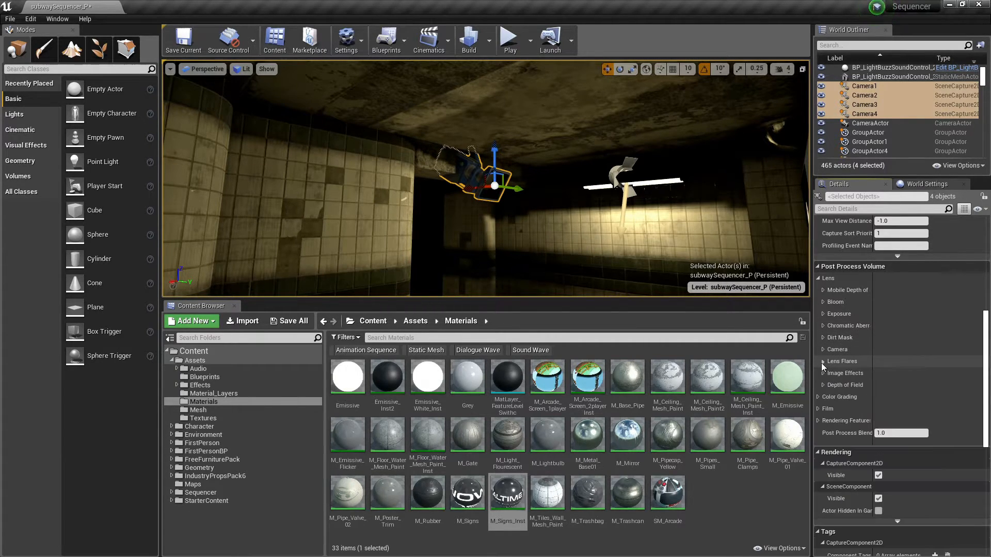
left_click(818, 372)
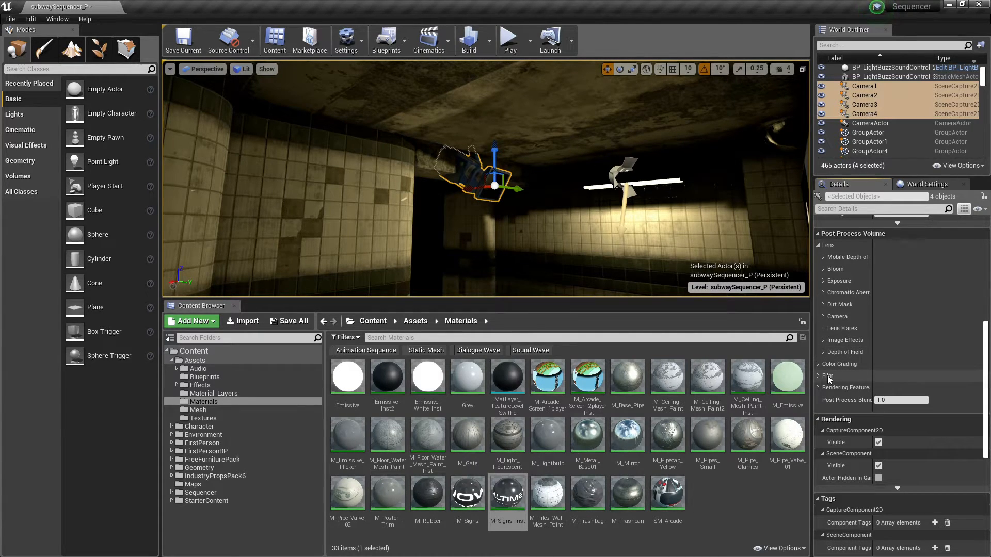
left_click(822, 363)
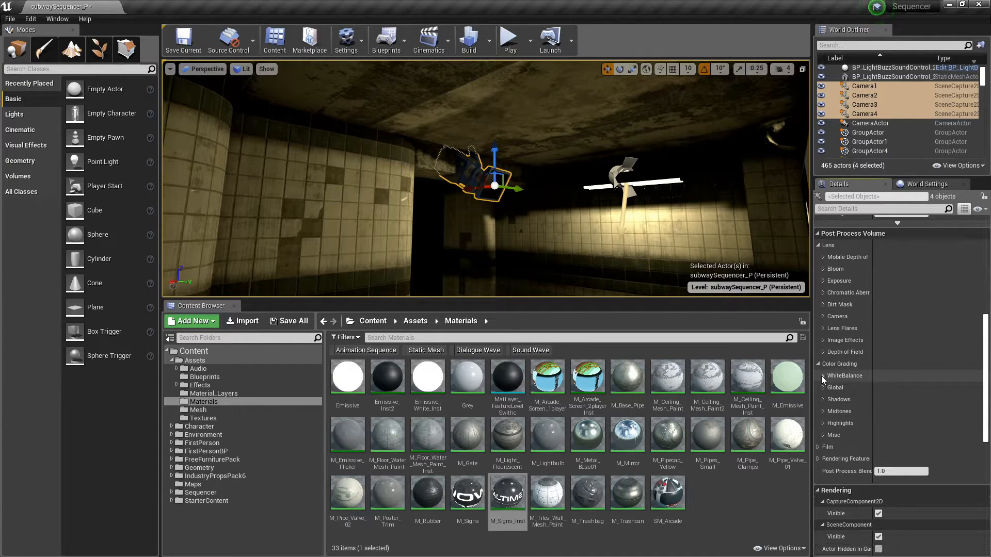
left_click(820, 363)
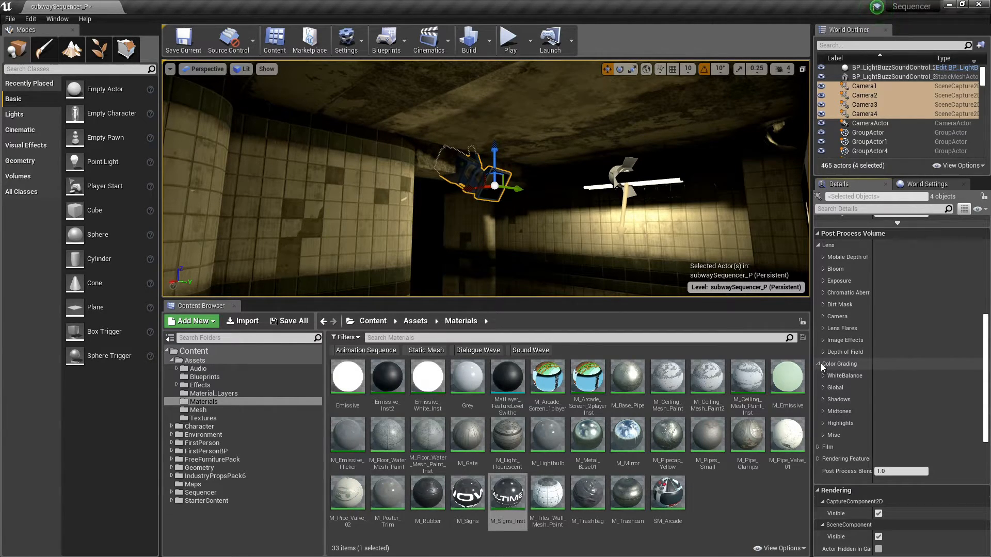
left_click(845, 387)
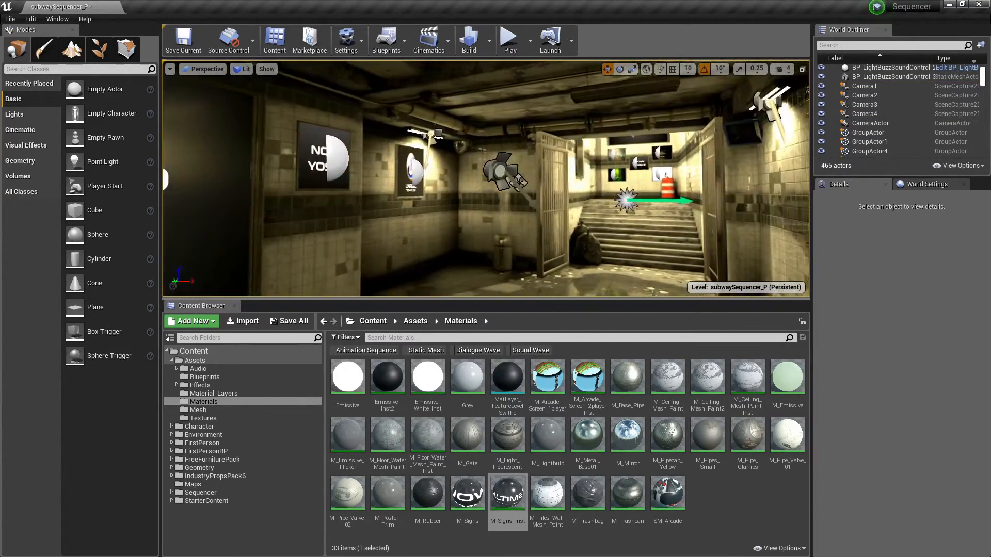
Step: Review the subway level blueprint's delayed Matinee play, then open that Matinee without converting it
left_click(386, 39)
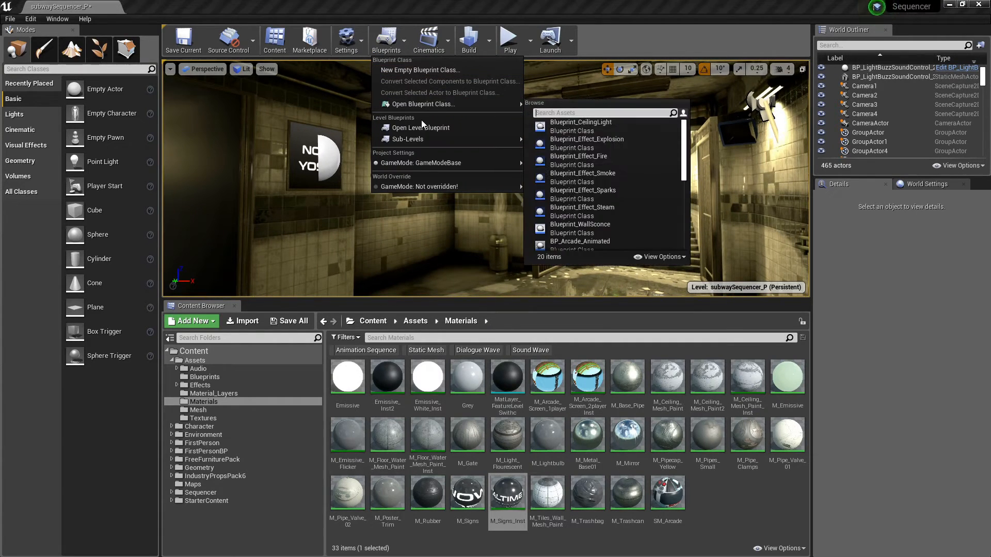
left_click(419, 128)
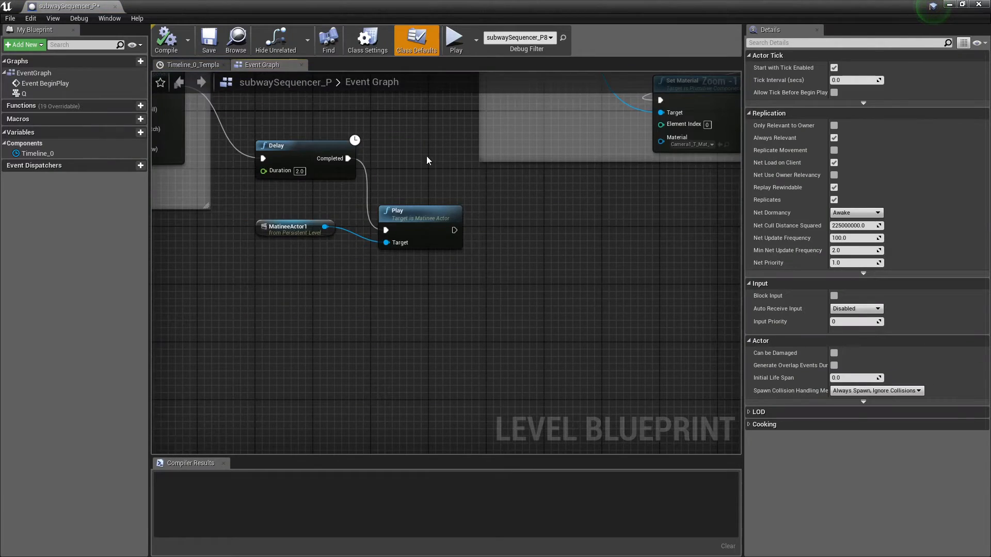
scroll("down", 3)
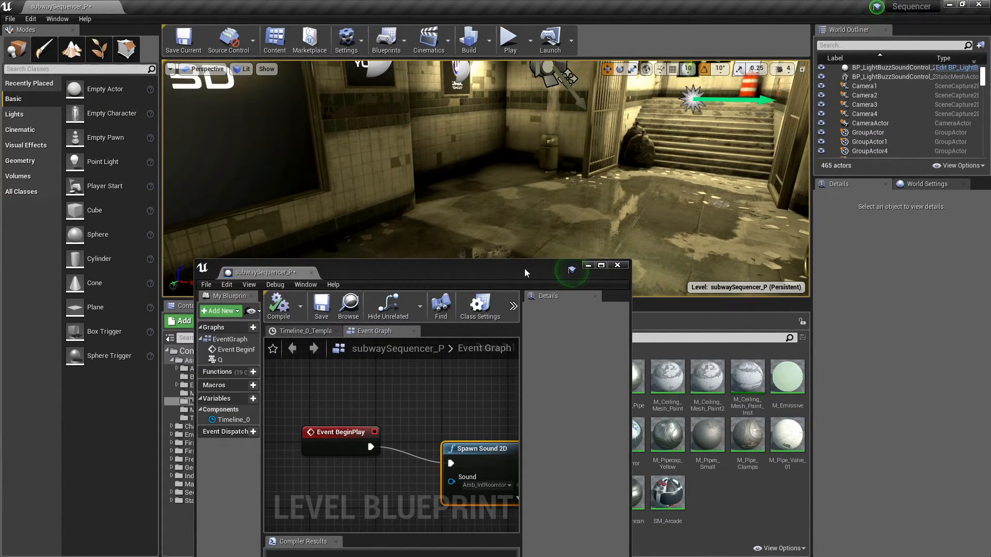
left_click(600, 264)
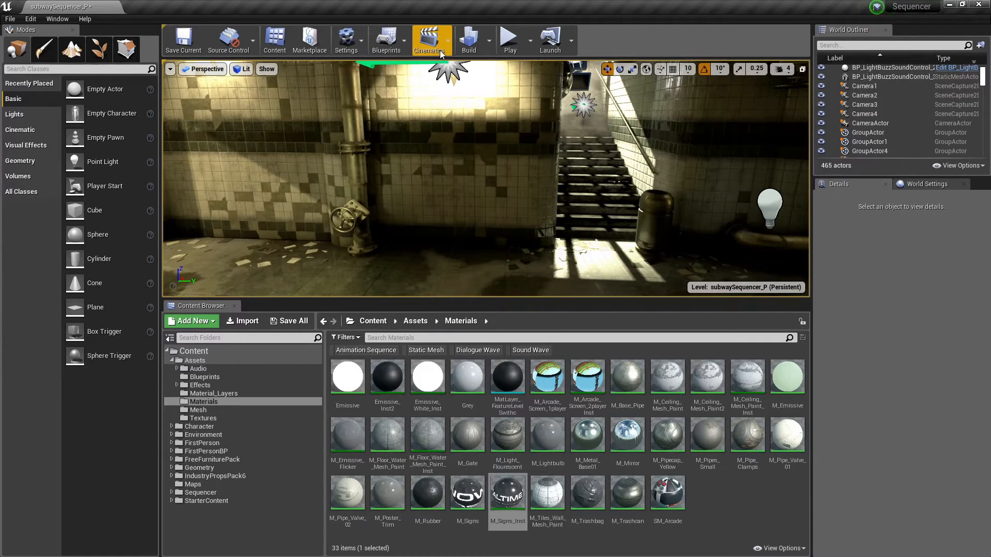
left_click(431, 39)
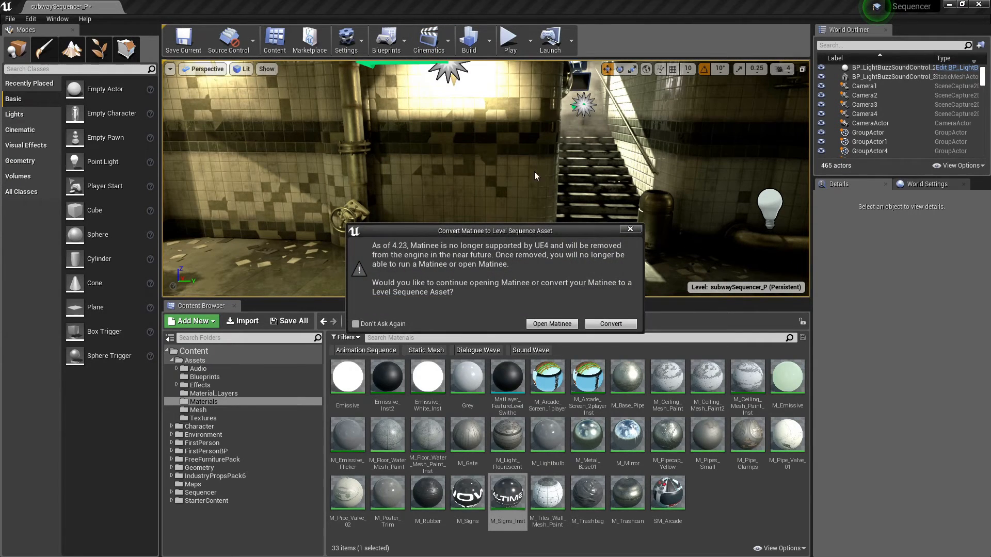
left_click(551, 323)
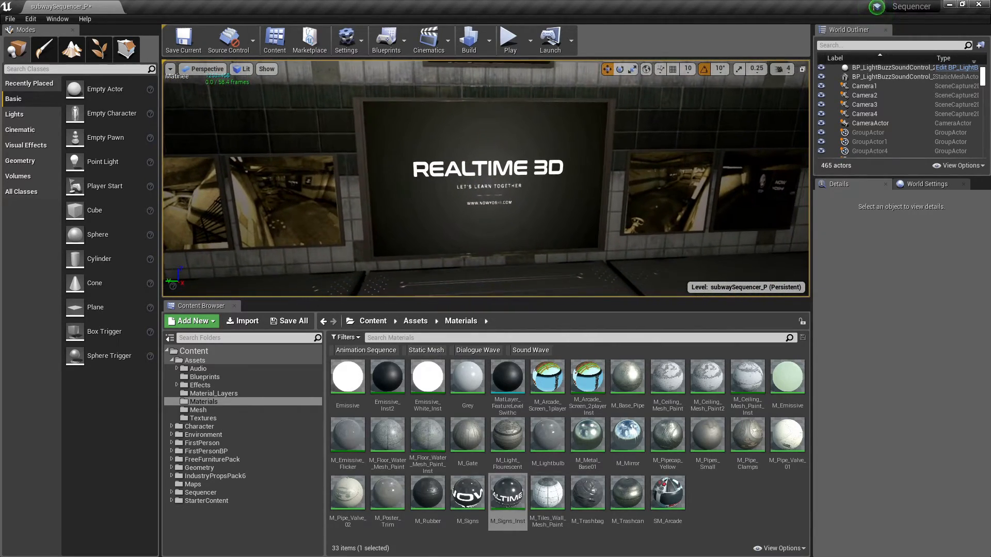
Step: Reopen the subway level blueprint full-size, showing the Q-pressed timeline rotating SM_Hallway_Gate01
left_click(386, 39)
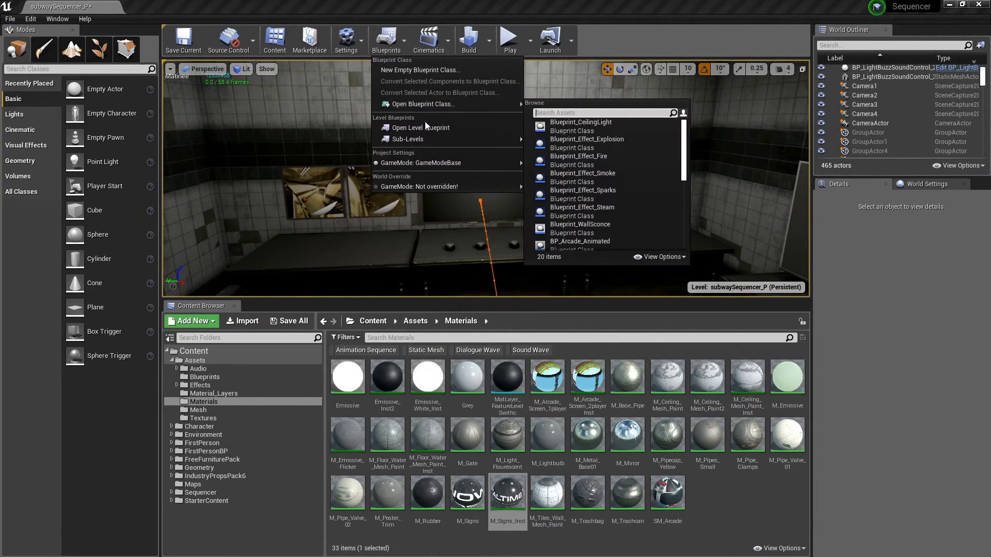
left_click(418, 127)
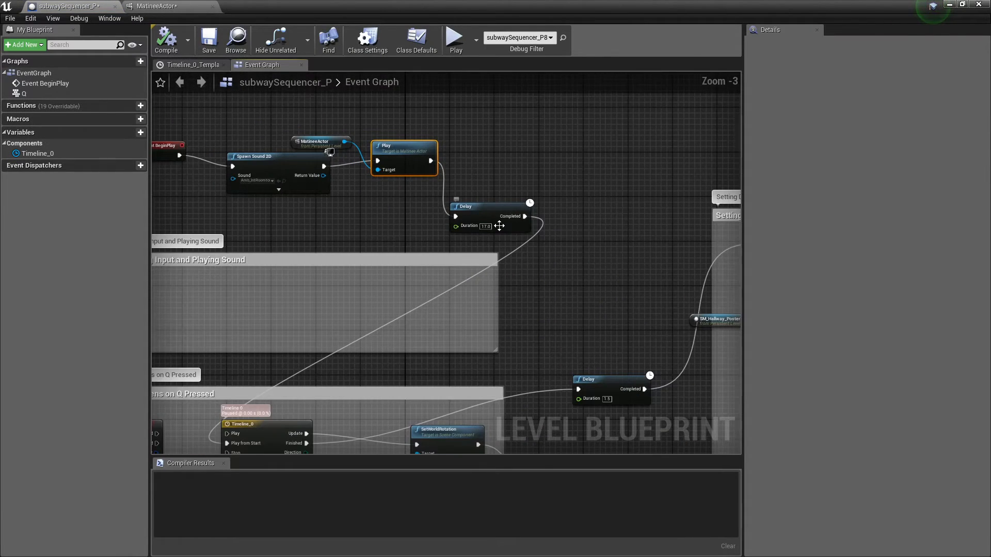
scroll("up", 3)
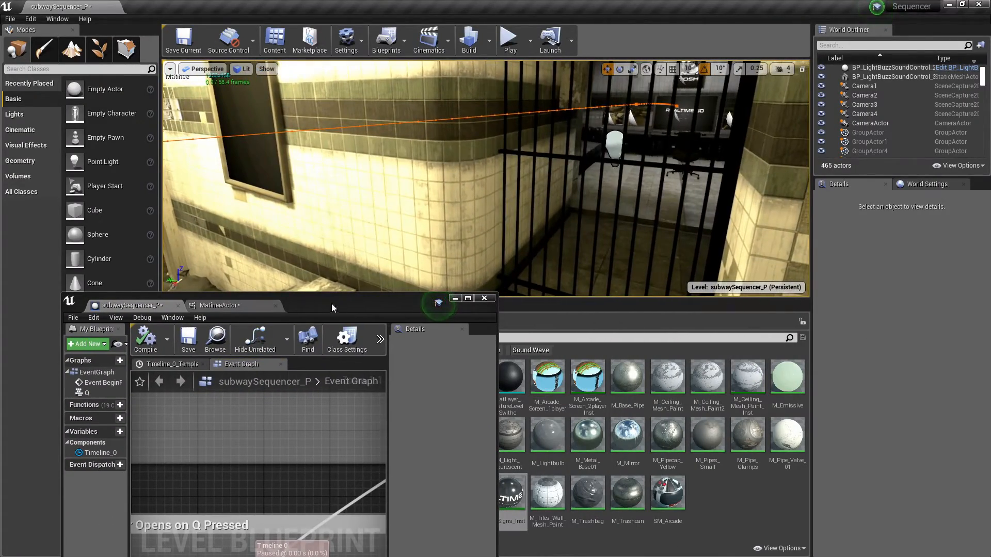
left_click(466, 298)
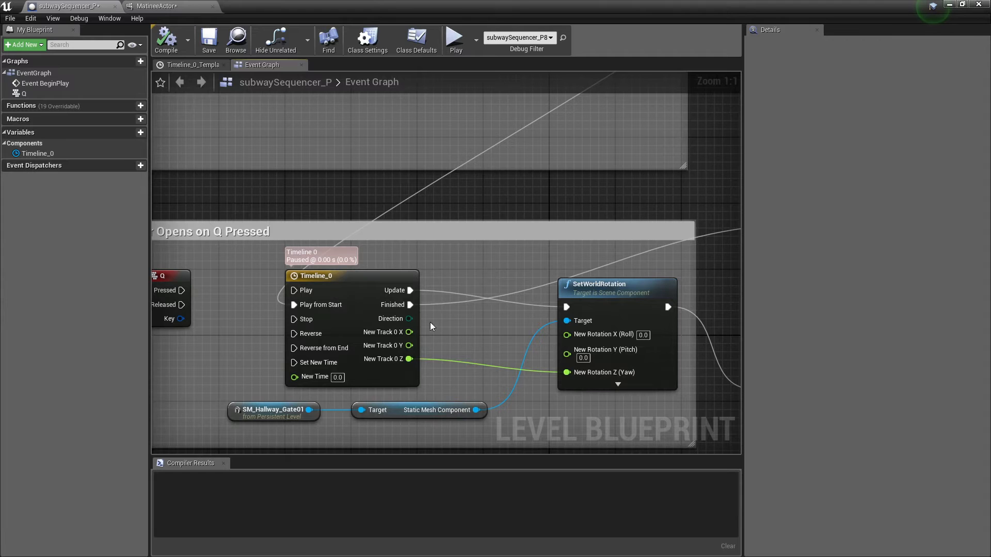
mouse_move(509, 200)
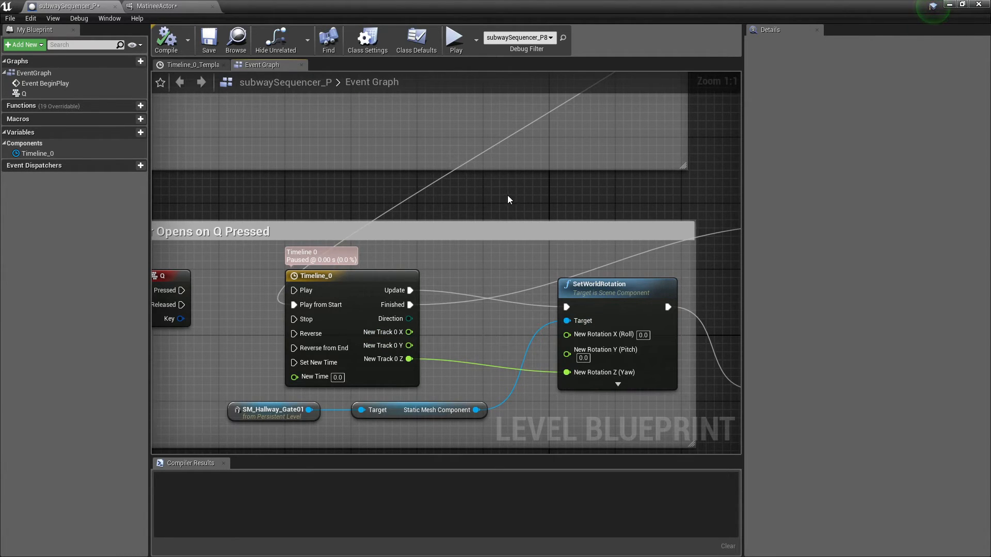